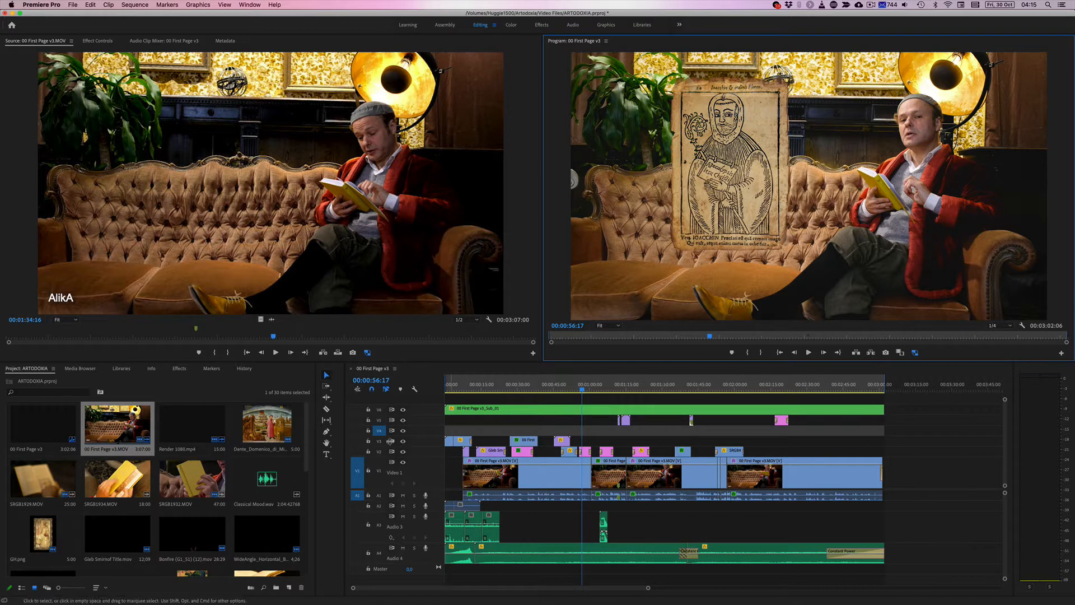
Attach 00 First Page v3_Proxy.mov from the Proxies folder as the proxy for 00 First Page v3.MOV.
{"action": "right_click", "coordinate": [116, 425]}
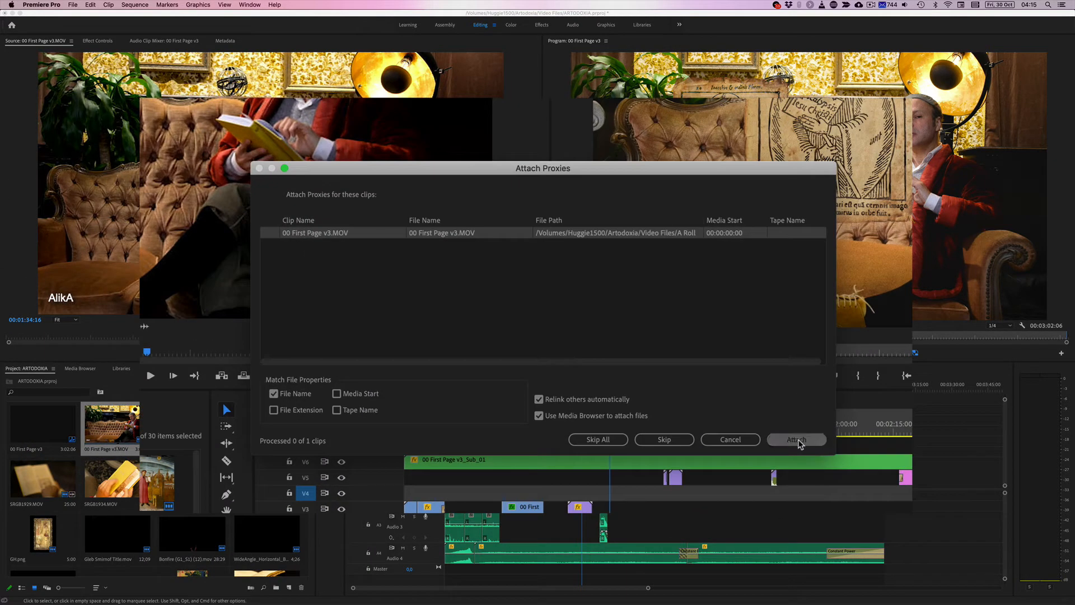
{"action": "left_click", "coordinate": [796, 439]}
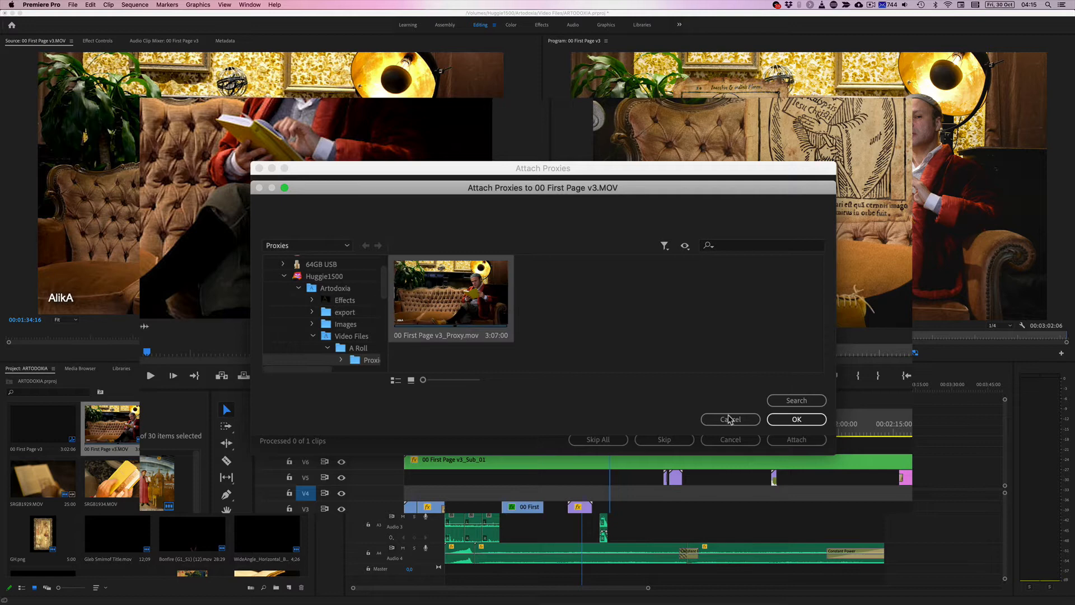
{"action": "left_click", "coordinate": [729, 419]}
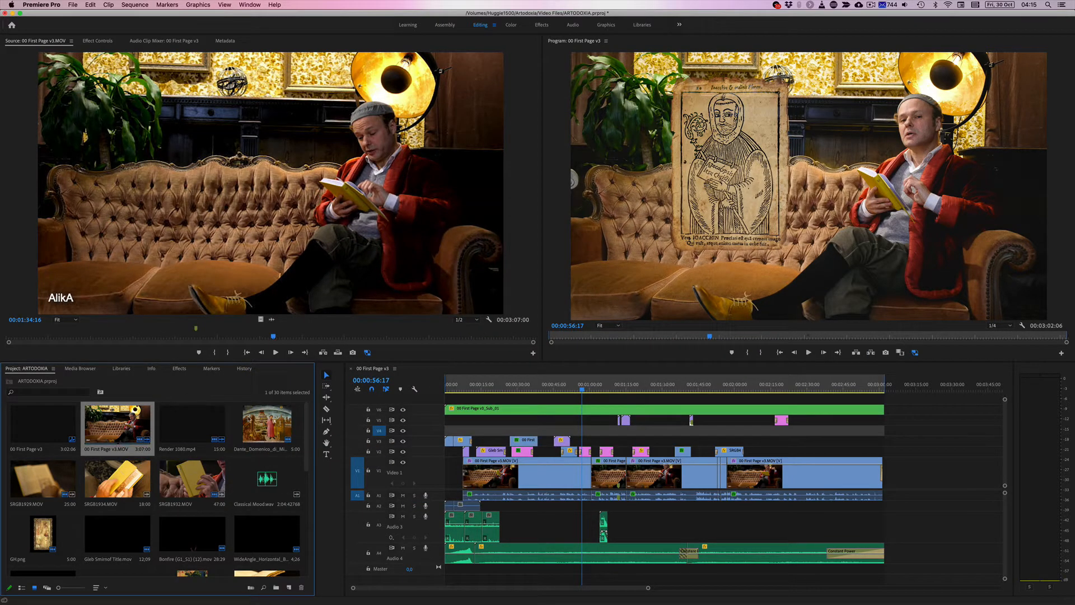
{"action": "mouse_move", "coordinate": [367, 352]}
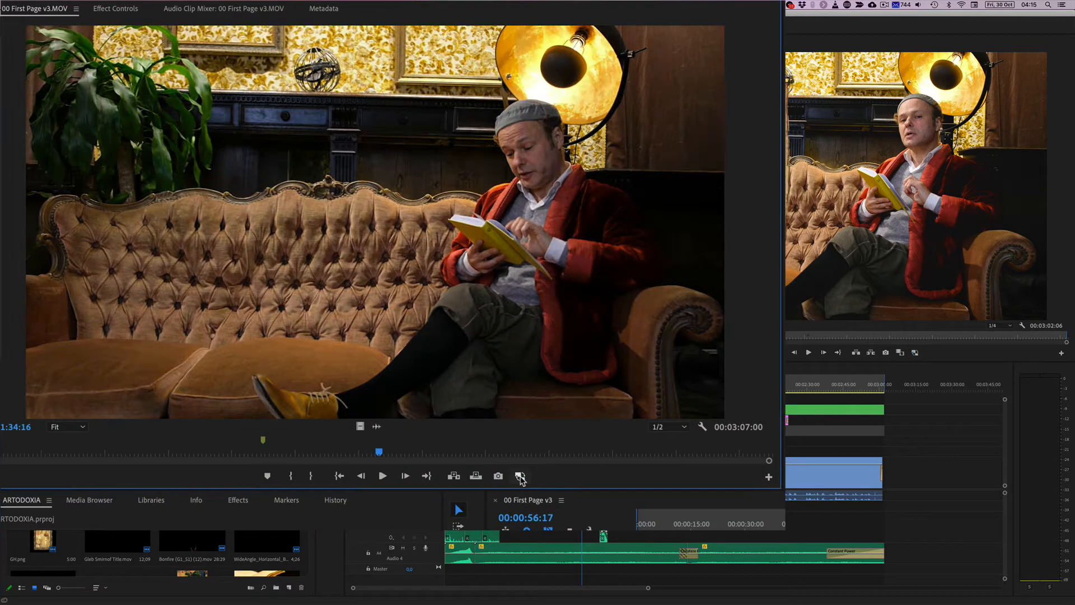
Toggle proxies on so the Source Monitor plays 00 First Page v3 from its attached proxy.
{"action": "left_click", "coordinate": [519, 476]}
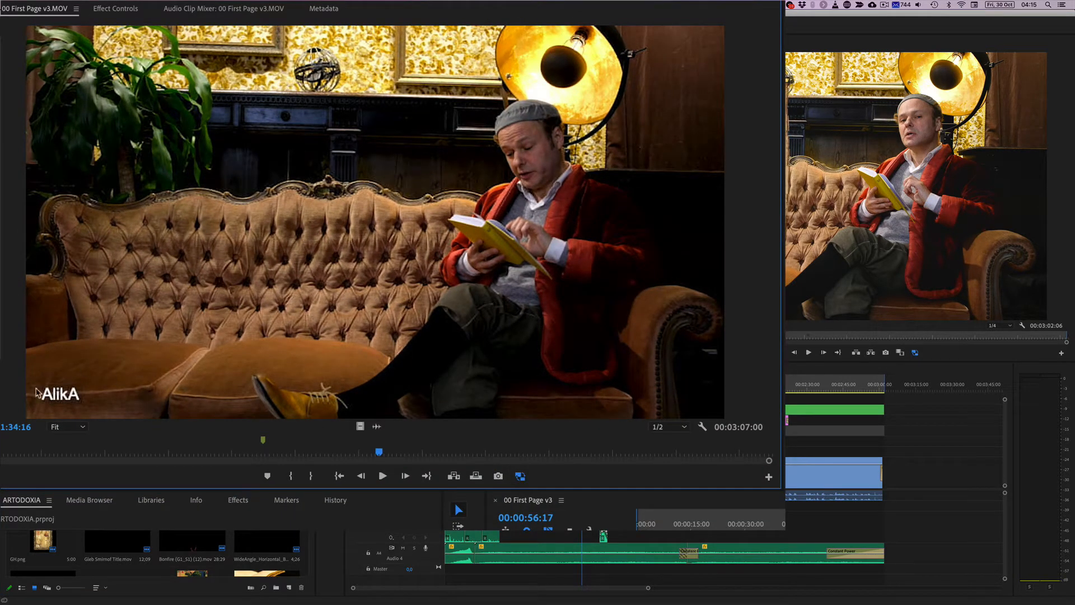
{"action": "mouse_move", "coordinate": [22, 408]}
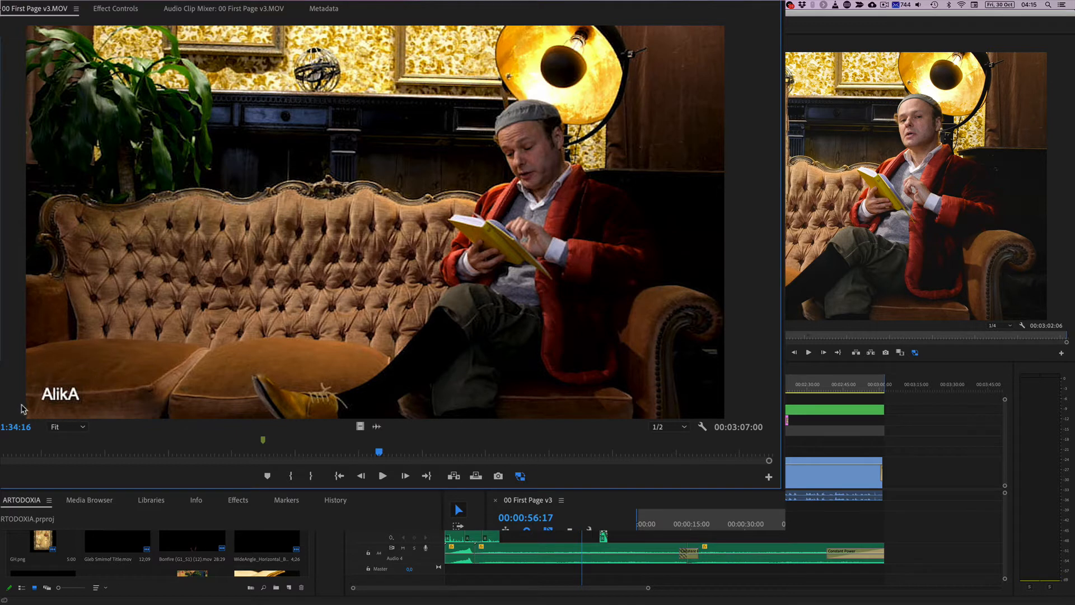
{"action": "mouse_move", "coordinate": [520, 476]}
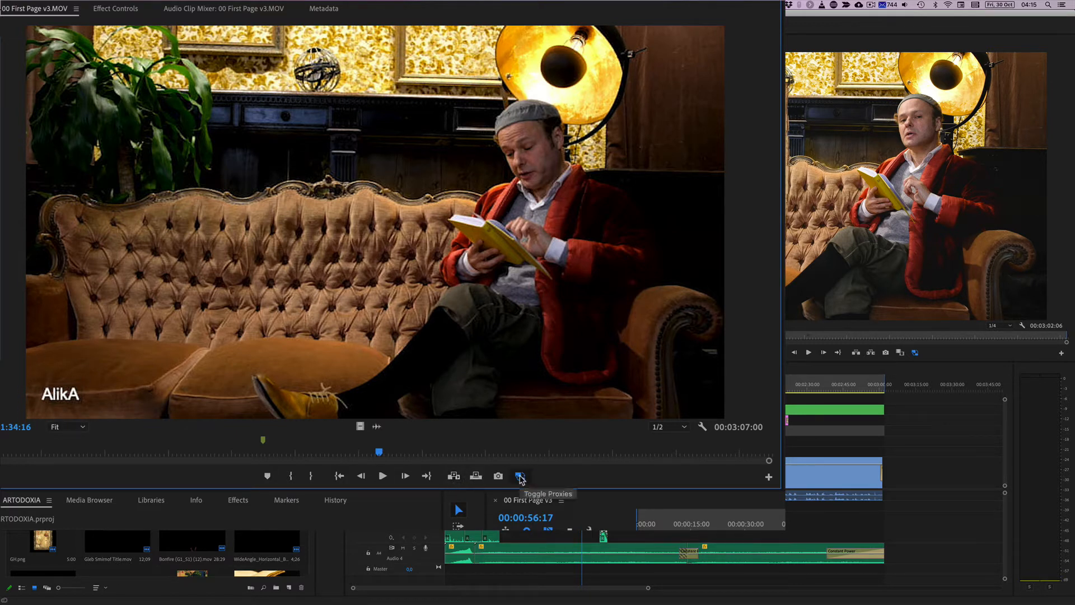
{"action": "mouse_move", "coordinate": [445, 352]}
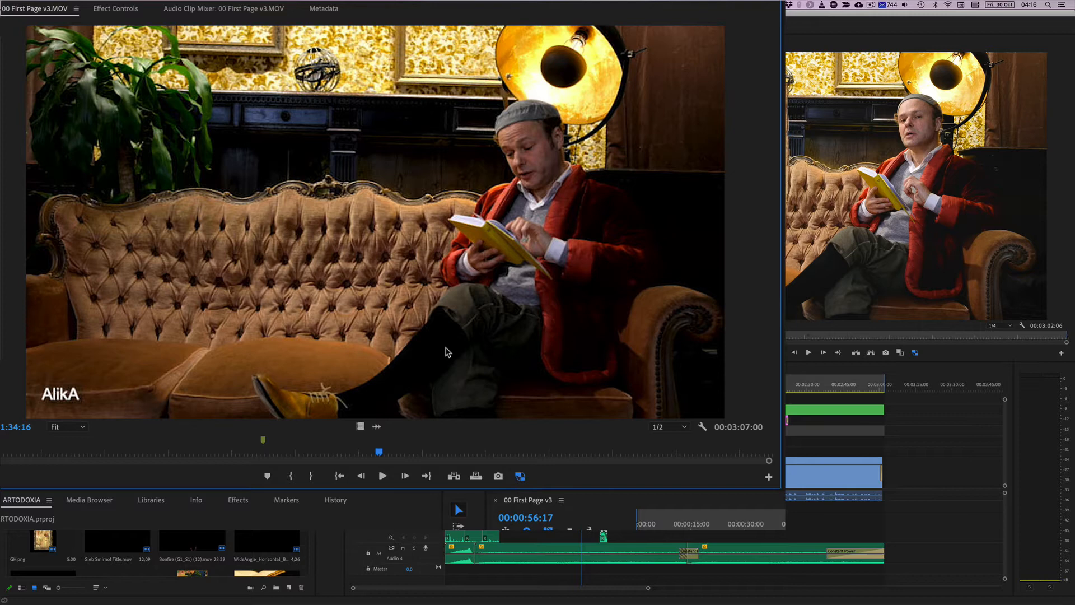
{"action": "mouse_move", "coordinate": [519, 476]}
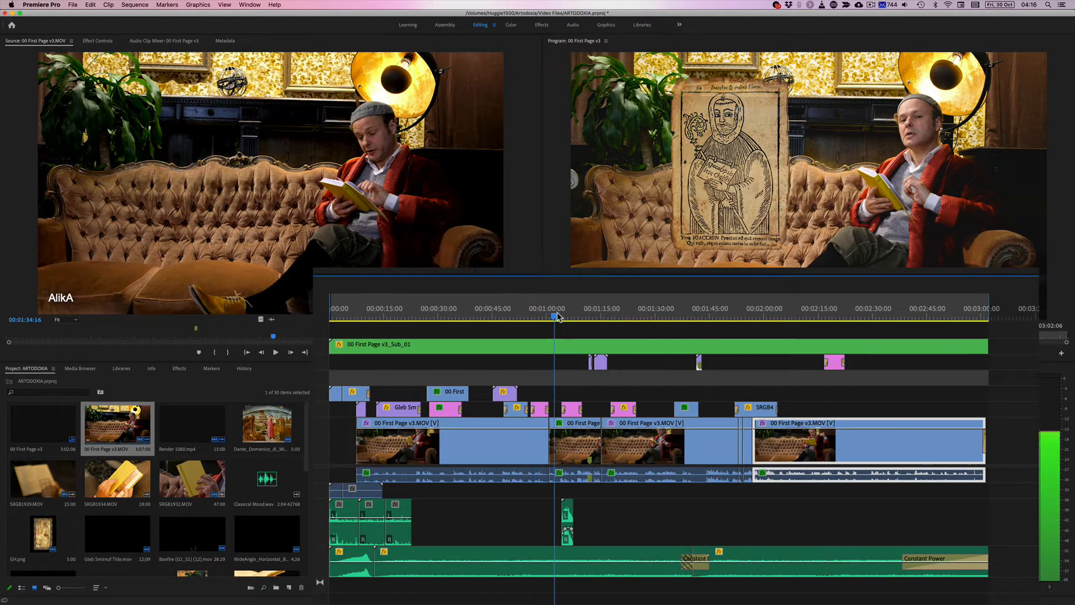
Move the playhead to 00:02:33:18 showing the man reading, then reach the application preferences.
{"action": "left_click", "coordinate": [523, 315]}
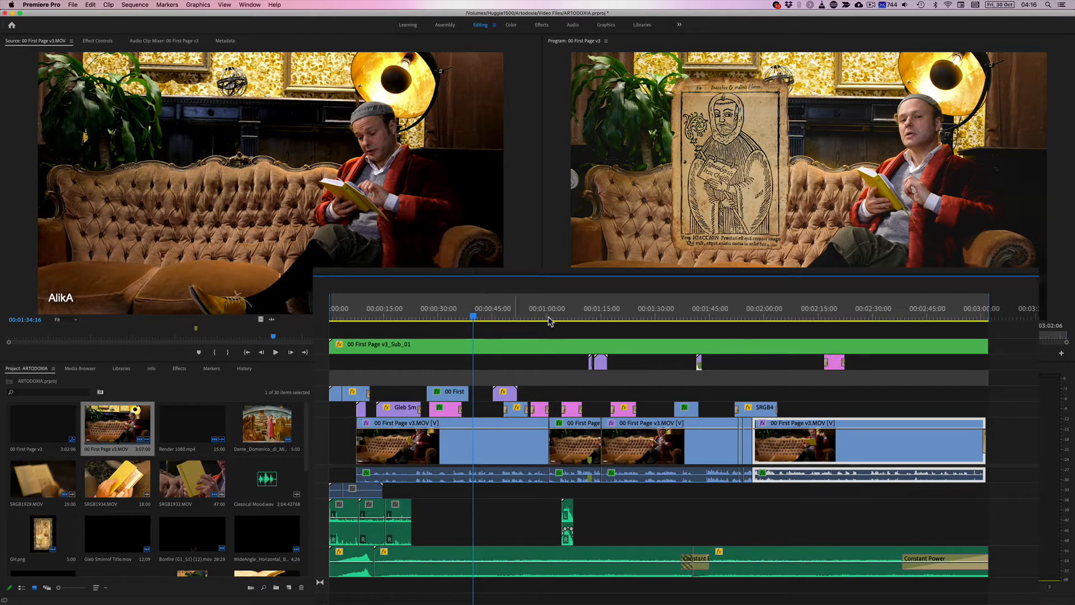
{"action": "left_click", "coordinate": [886, 317]}
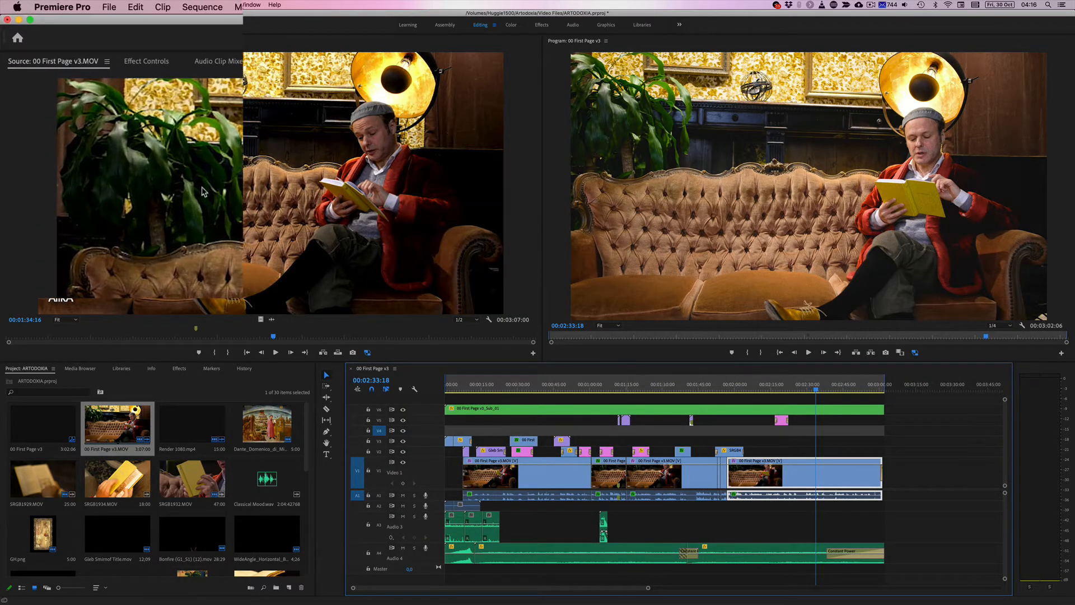
{"action": "left_click", "coordinate": [63, 7]}
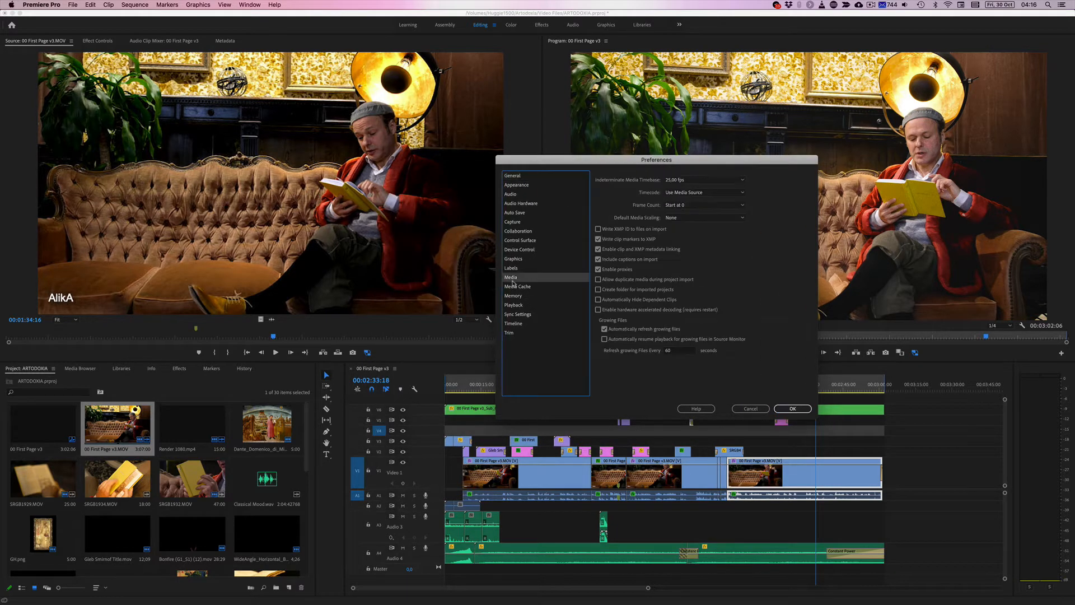
Enable hardware accelerated decoding in the Media preferences.
{"action": "left_click", "coordinate": [598, 269]}
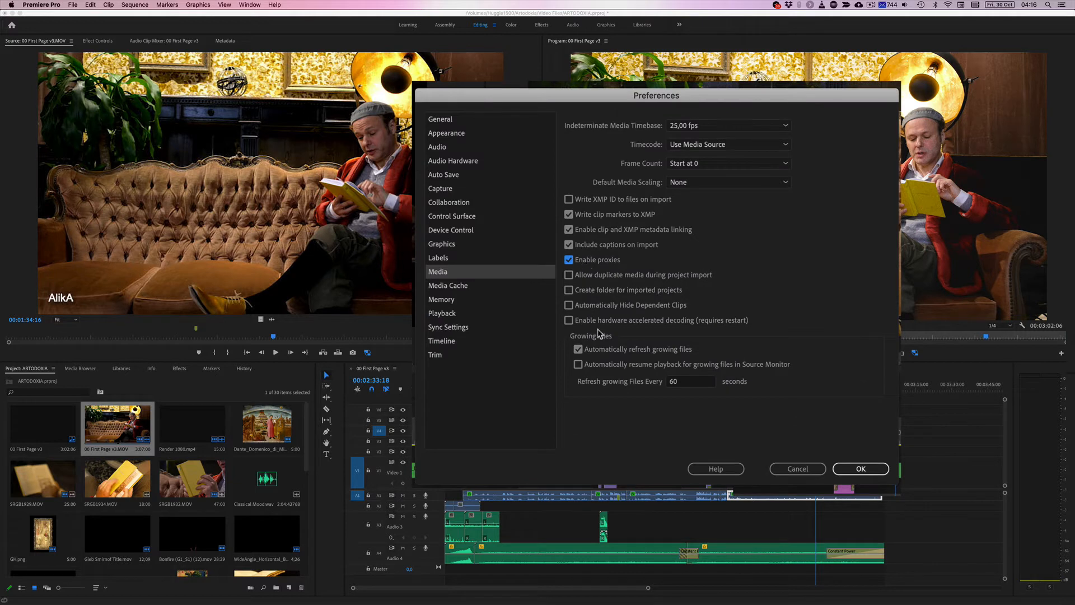
{"action": "left_click", "coordinate": [568, 321]}
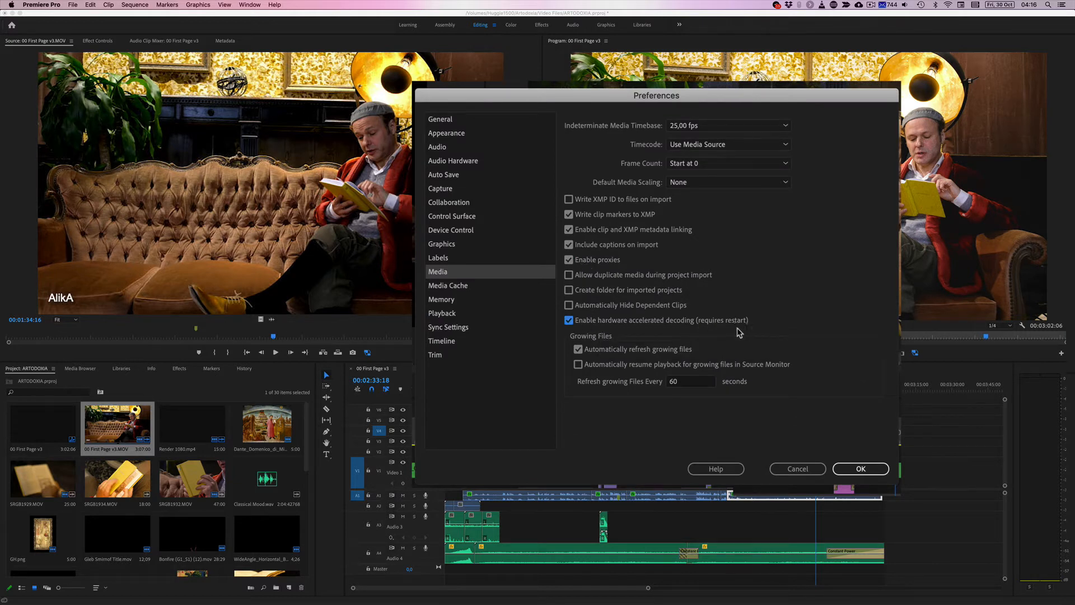
{"action": "mouse_move", "coordinate": [821, 450]}
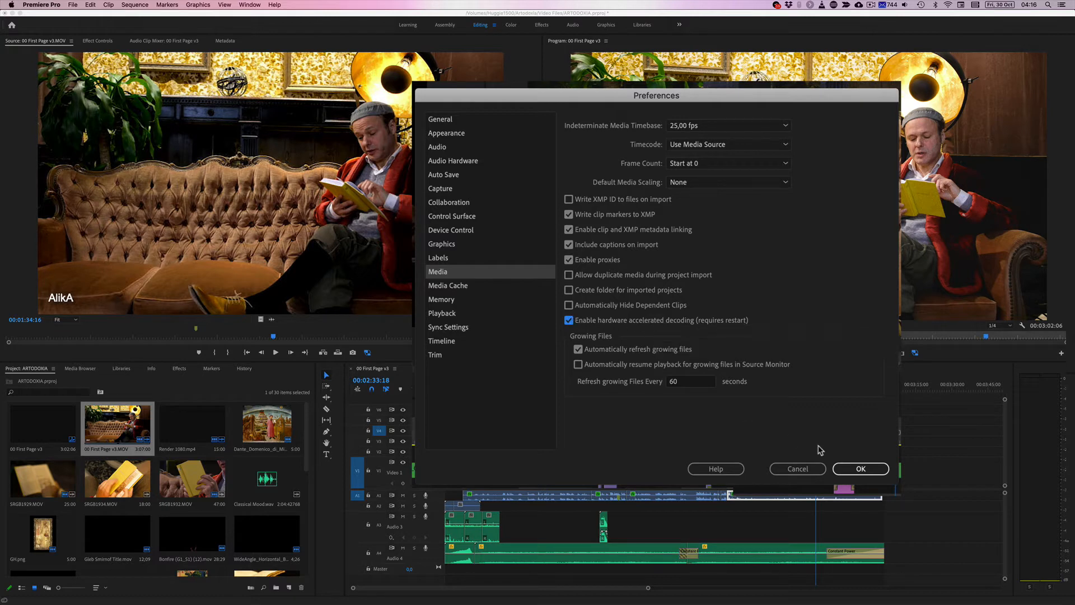
Review the remaining preference categories from Media Cache through General and close Preferences with OK.
{"action": "left_click", "coordinate": [448, 285]}
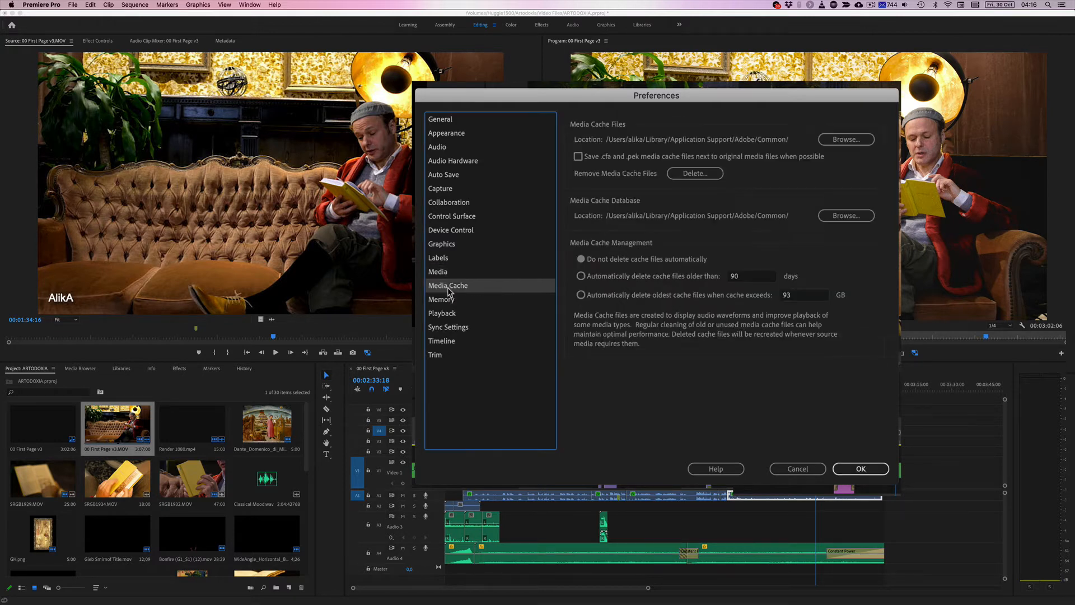
{"action": "mouse_move", "coordinate": [692, 165]}
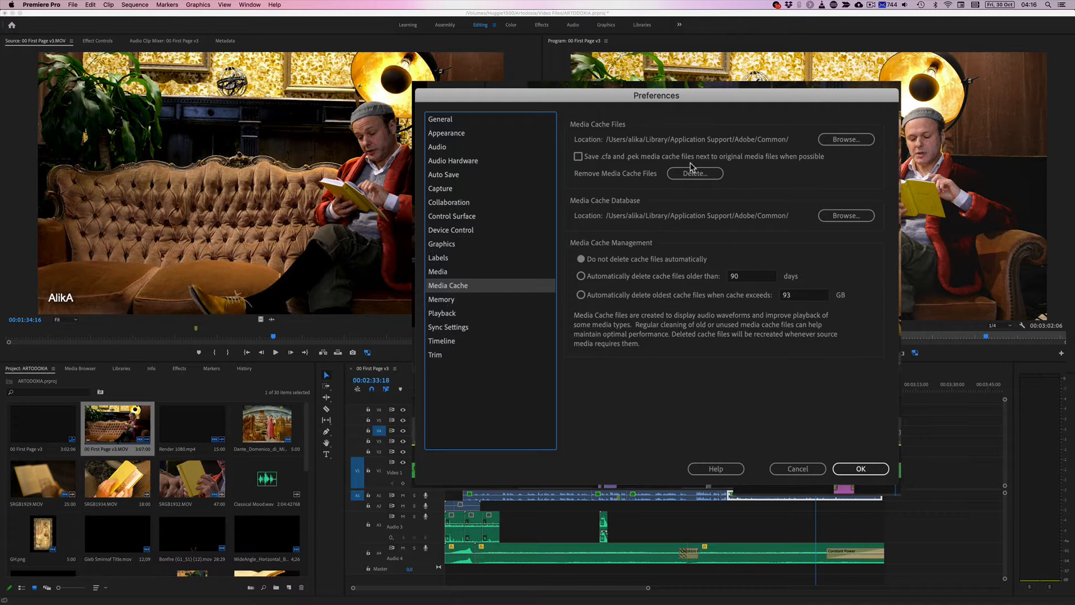
{"action": "left_click", "coordinate": [440, 299]}
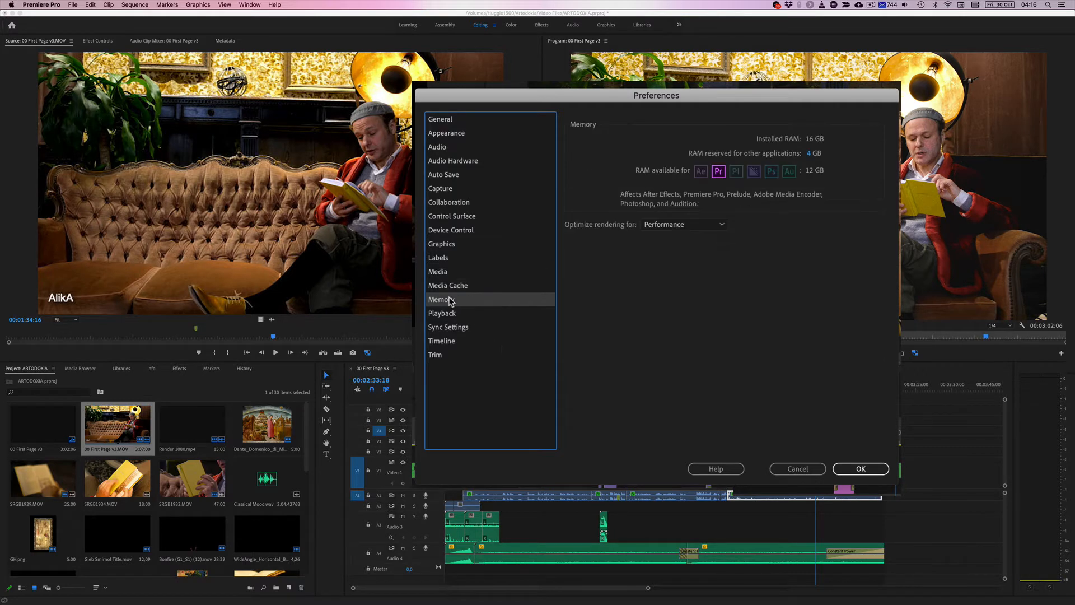
{"action": "left_click", "coordinate": [442, 312]}
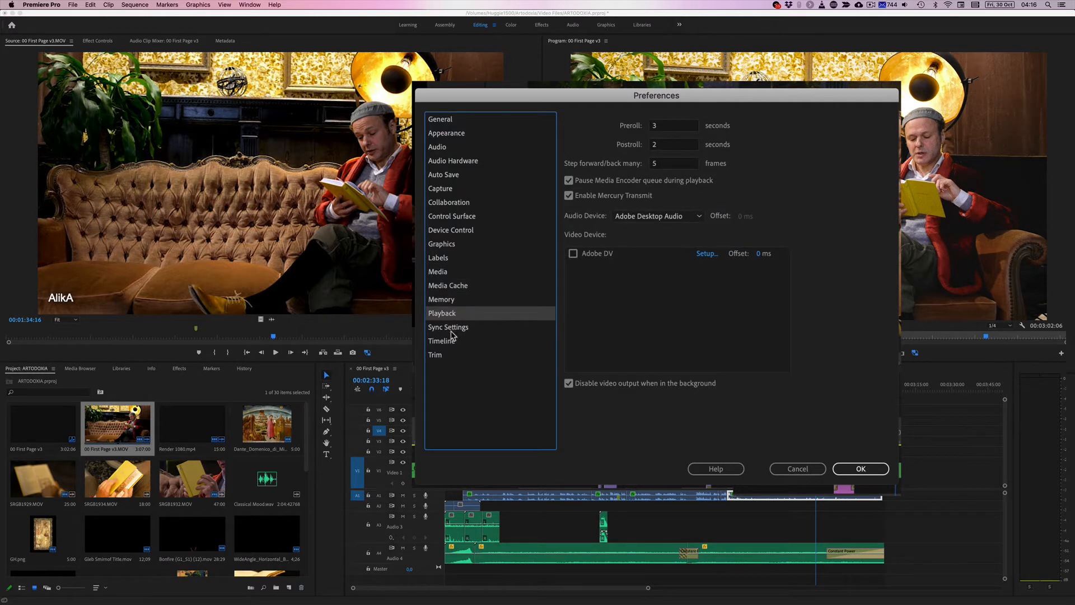
{"action": "left_click", "coordinate": [448, 327]}
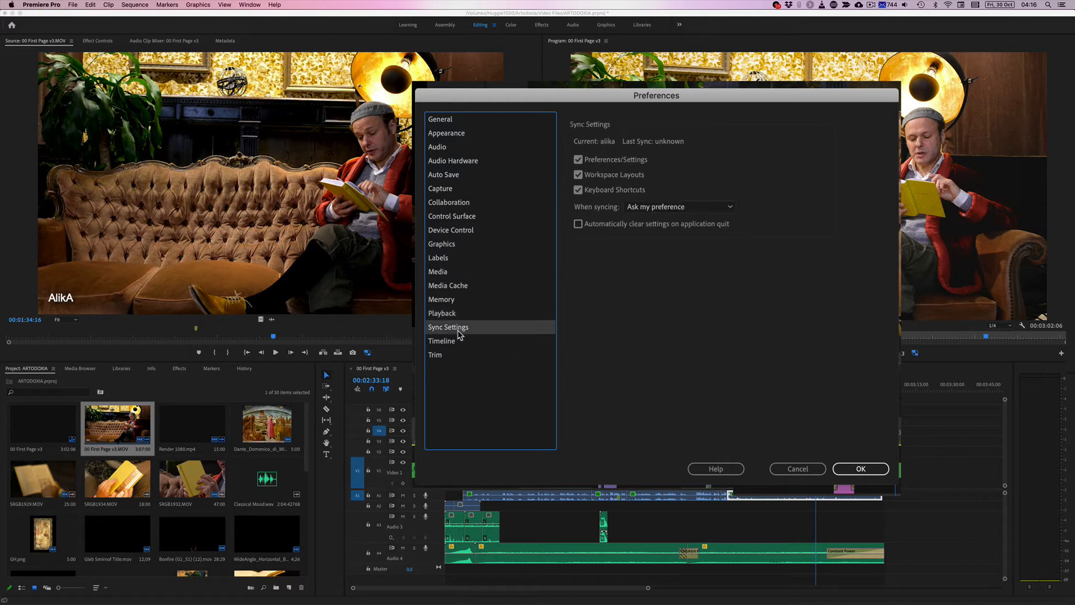
{"action": "left_click", "coordinate": [442, 341]}
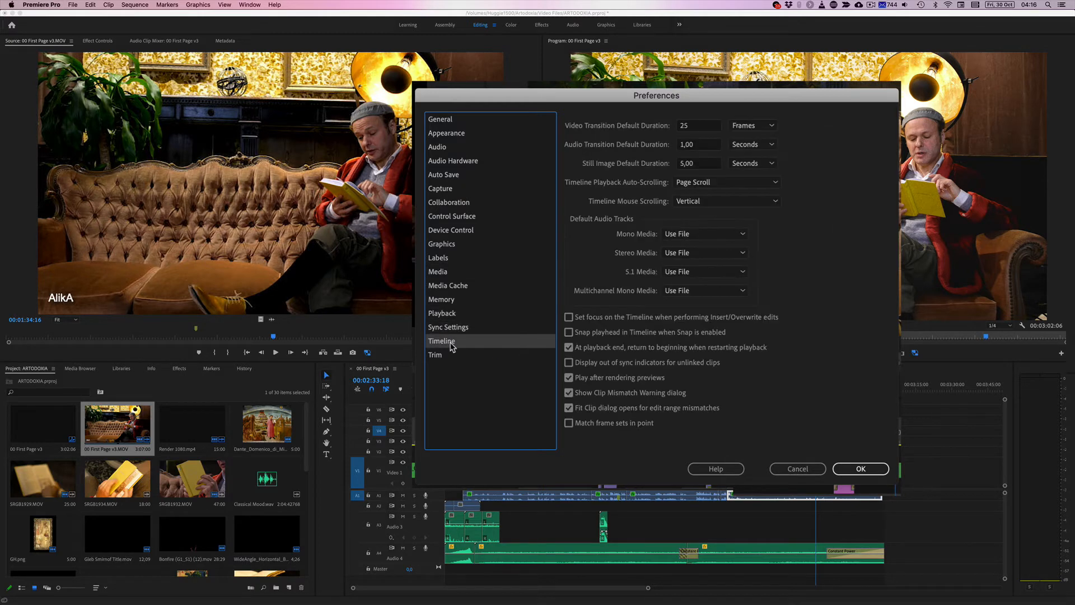
{"action": "mouse_move", "coordinate": [442, 358]}
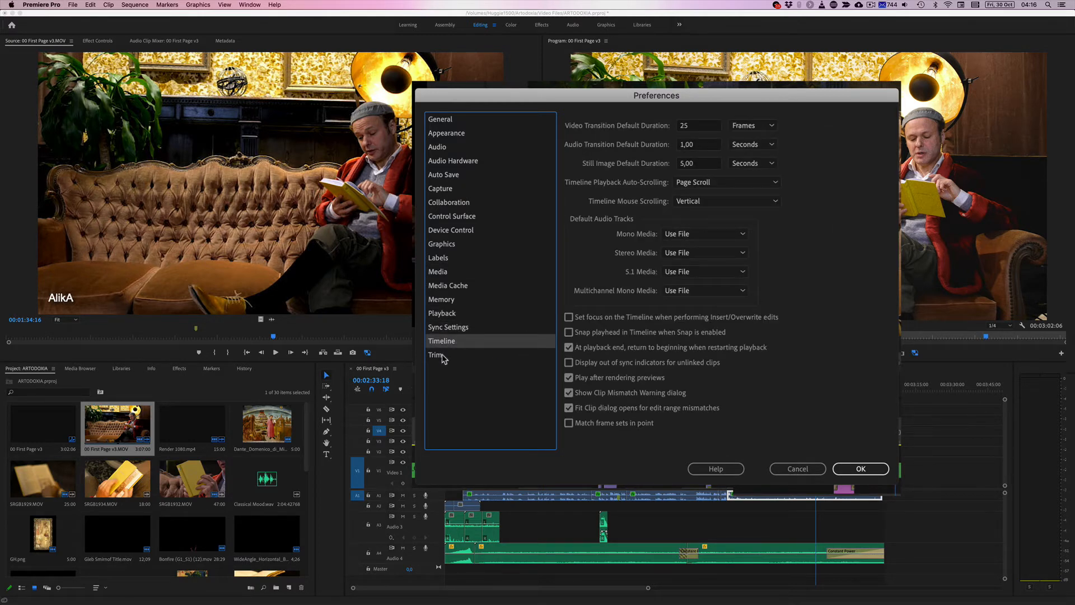
{"action": "left_click", "coordinate": [451, 229]}
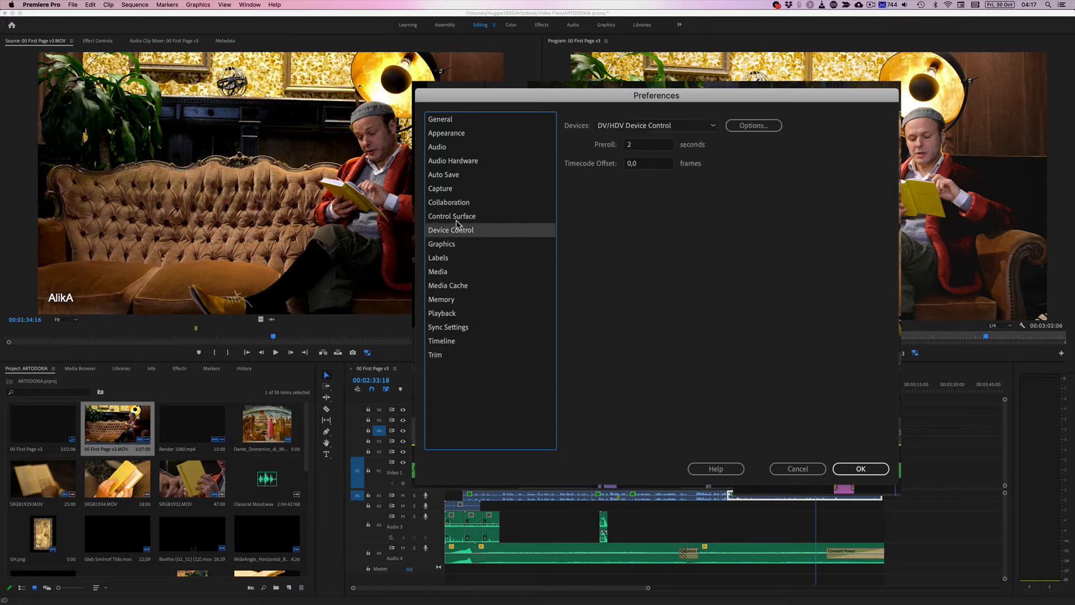
{"action": "left_click", "coordinate": [443, 174]}
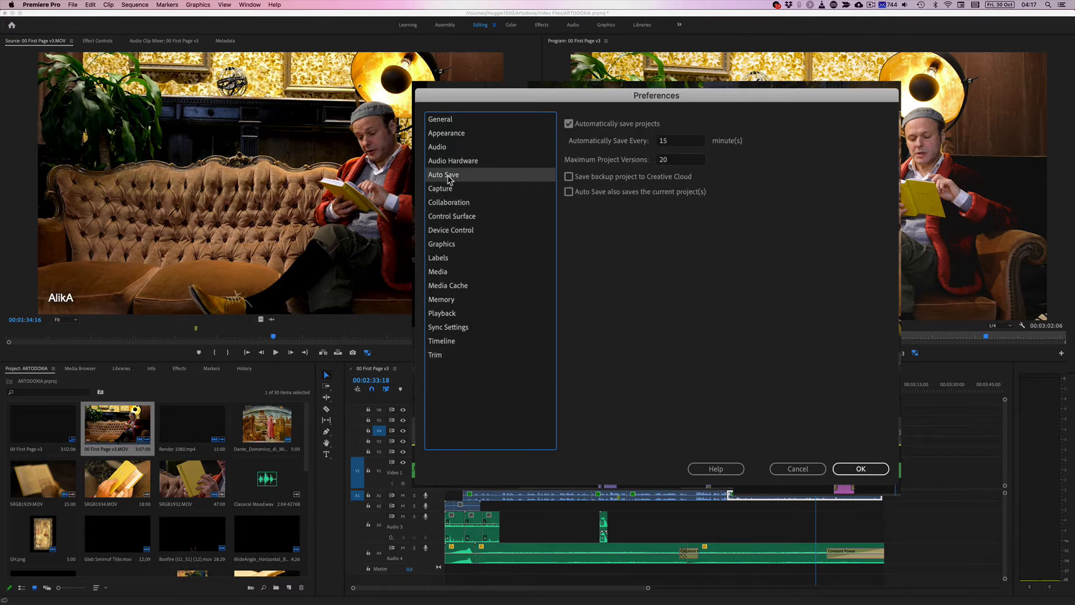
{"action": "left_click", "coordinate": [453, 161]}
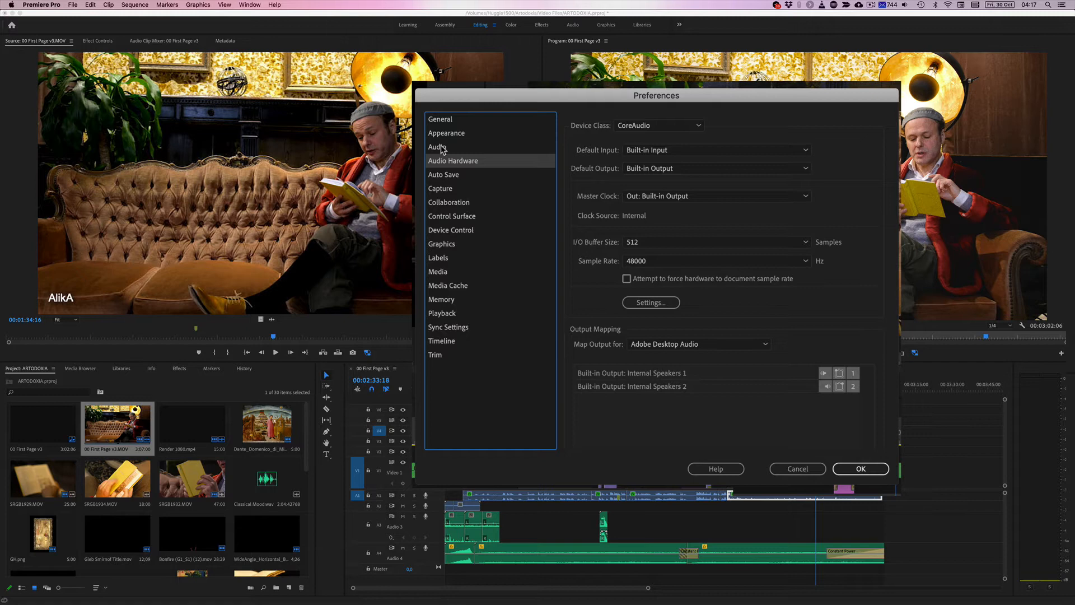
{"action": "left_click", "coordinate": [446, 133]}
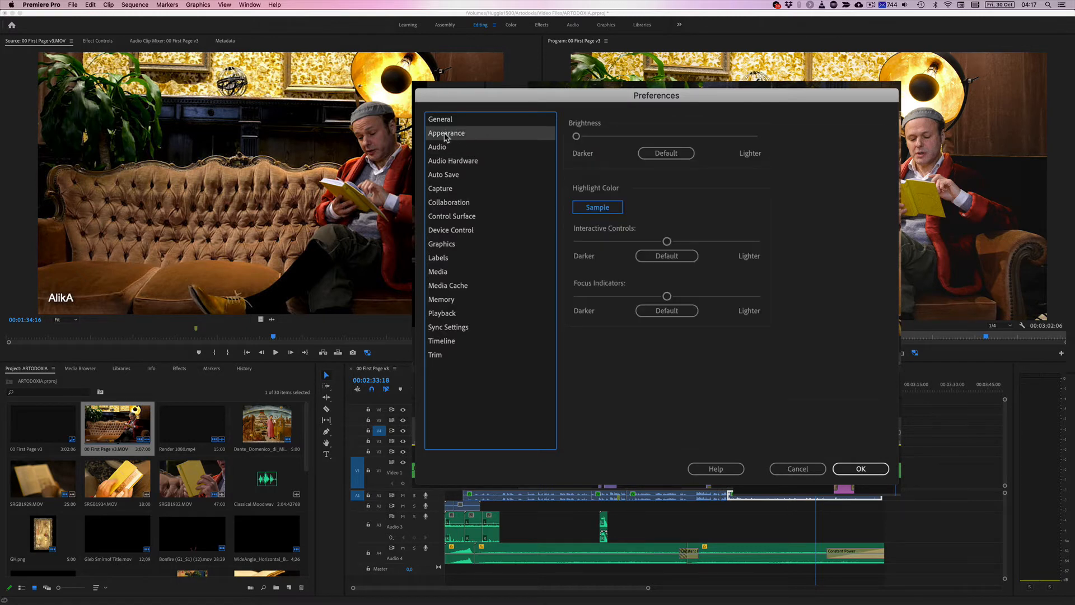
{"action": "left_click", "coordinate": [440, 118]}
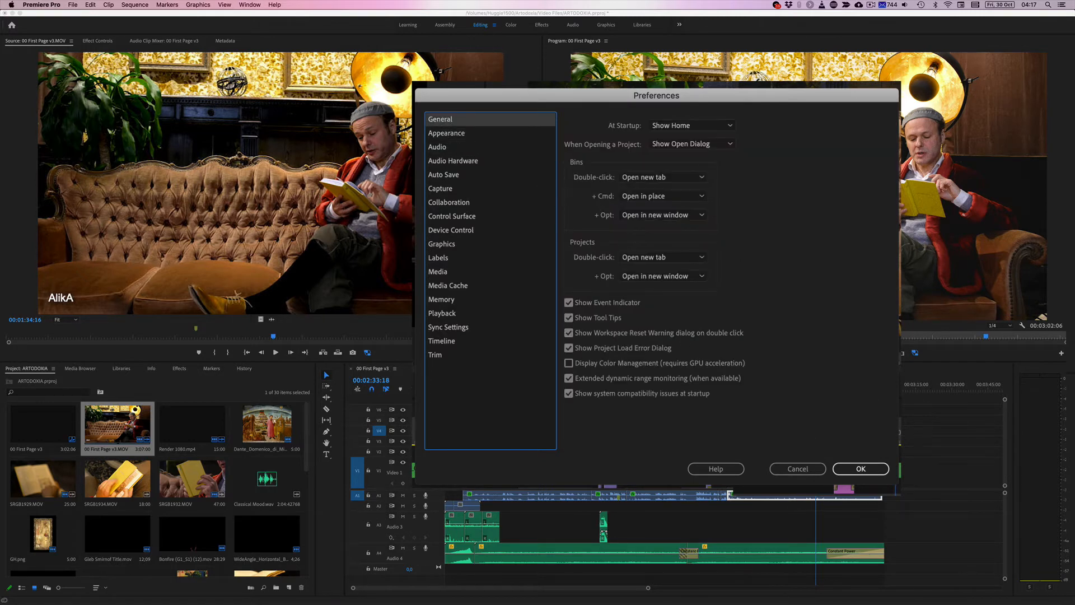
{"action": "left_click", "coordinate": [859, 468]}
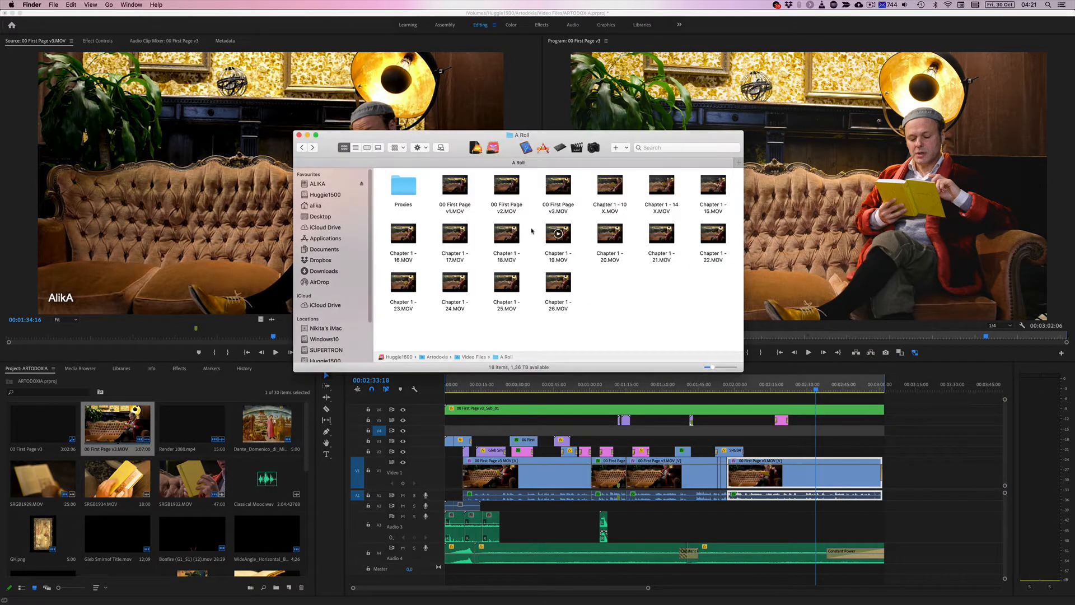
Inspect the A Roll video files in Finder before returning to Premiere Pro's missing-media prompt.
{"action": "left_click", "coordinate": [558, 190]}
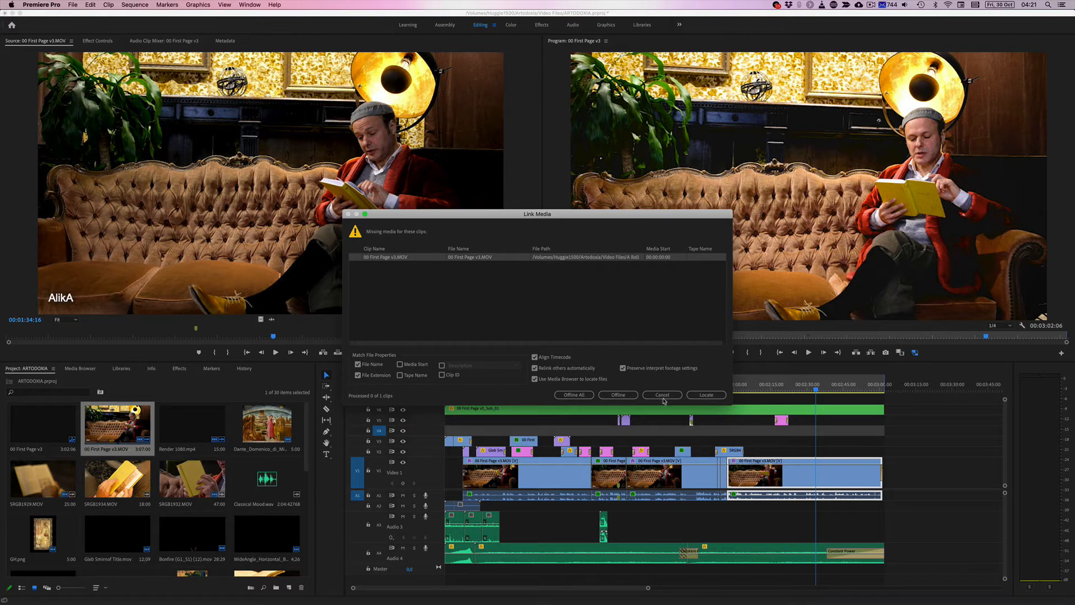
{"action": "left_click", "coordinate": [662, 394]}
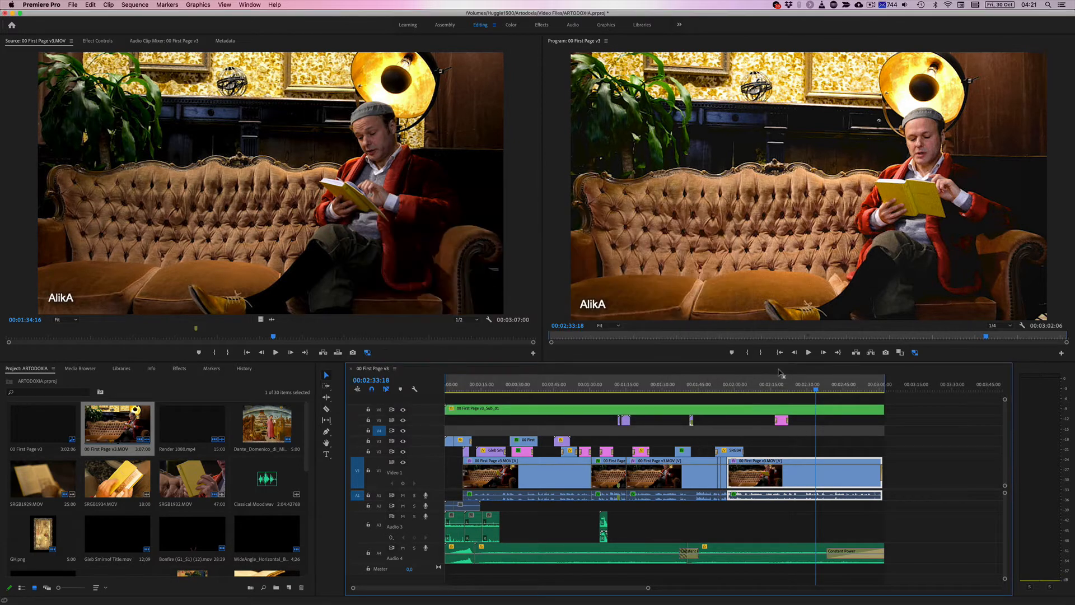
{"action": "left_click", "coordinate": [689, 384]}
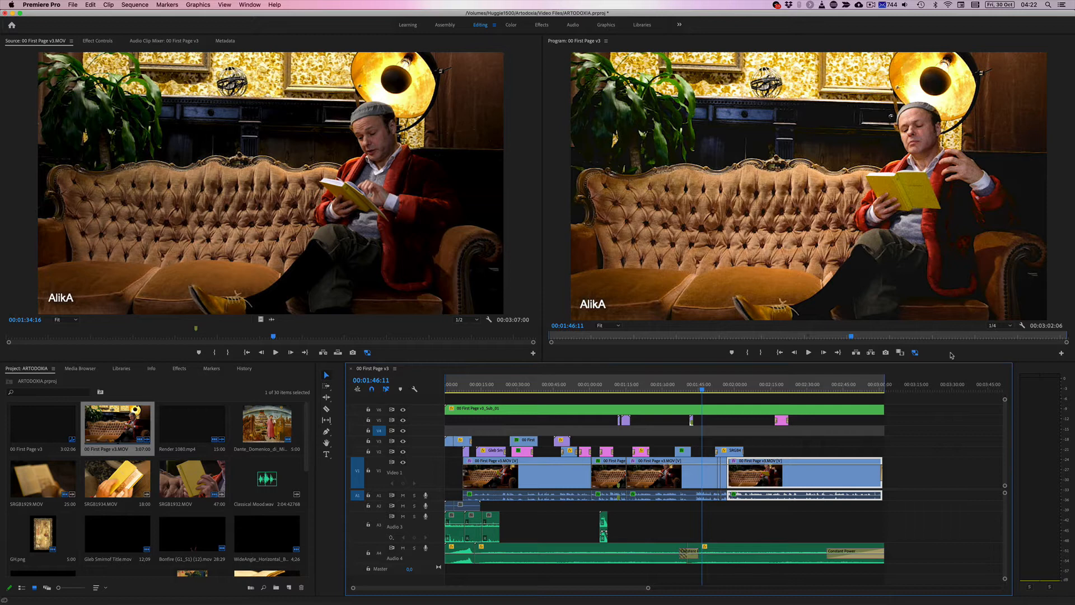
{"action": "mouse_move", "coordinate": [914, 352]}
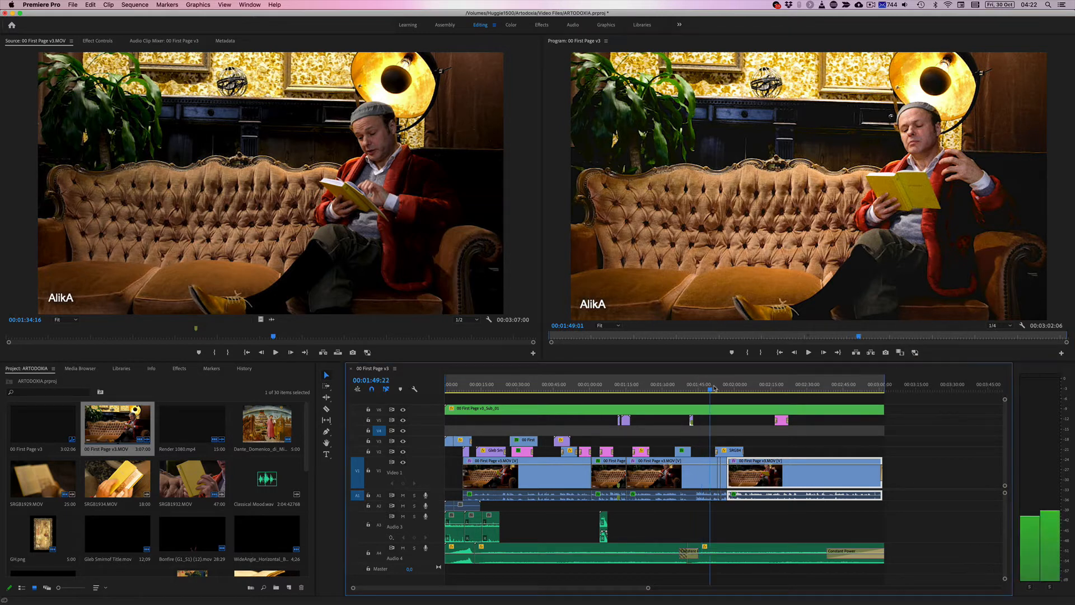
{"action": "mouse_move", "coordinate": [7, 97]}
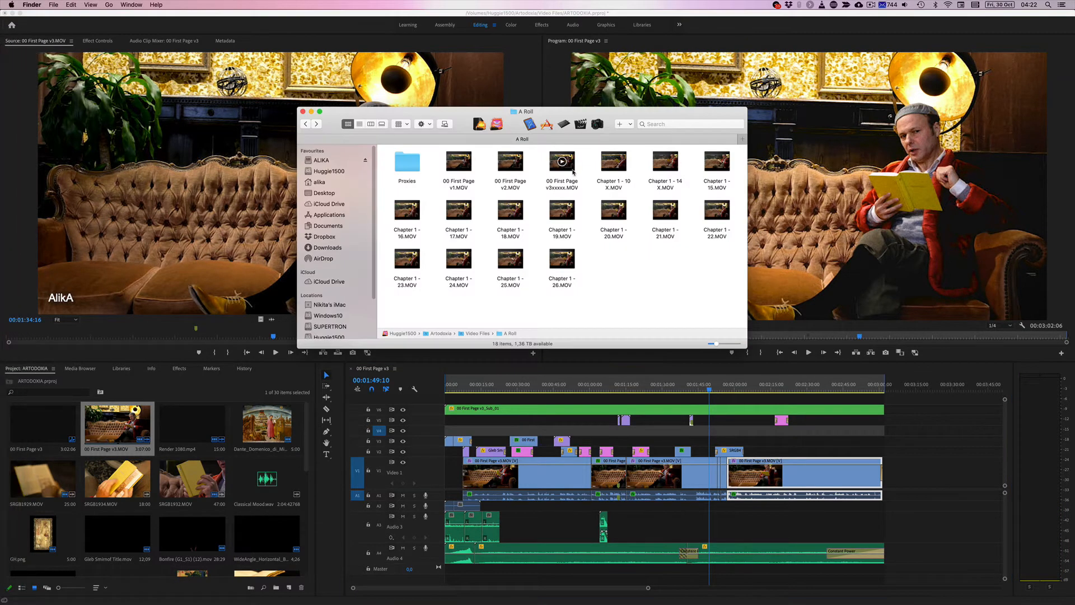
Look over the A Roll folder's clips in Finder and return to the Premiere Pro project.
{"action": "left_click", "coordinate": [561, 162]}
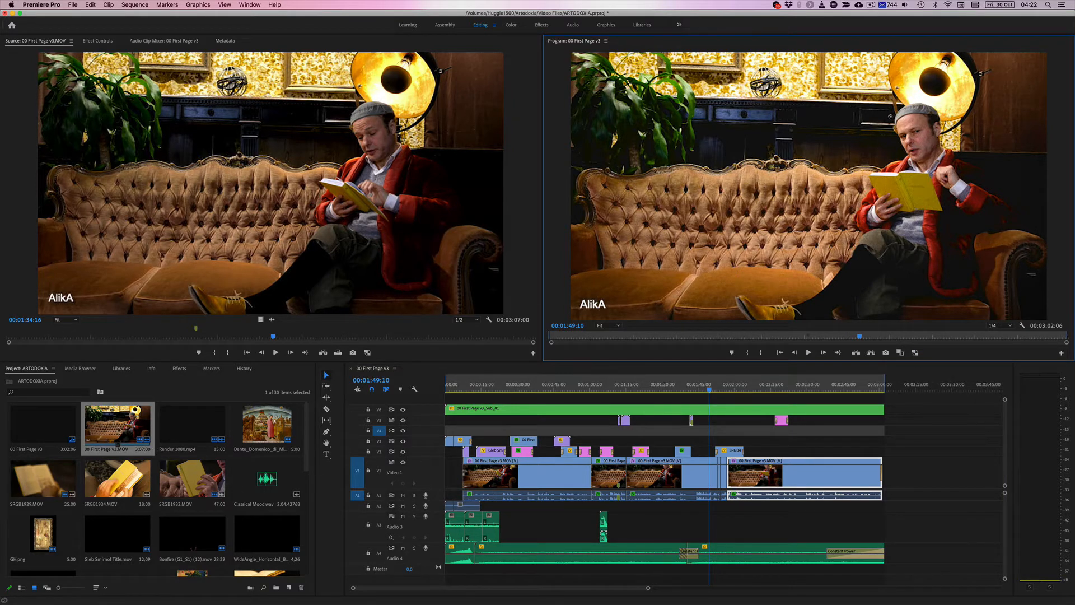
{"action": "right_click", "coordinate": [116, 424]}
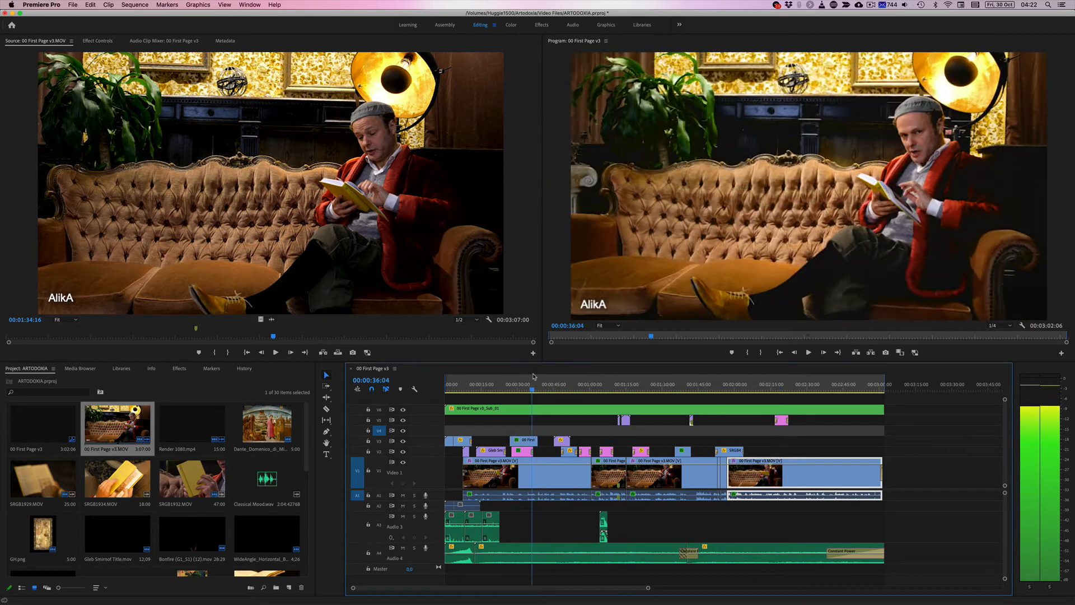
{"action": "left_click", "coordinate": [782, 384]}
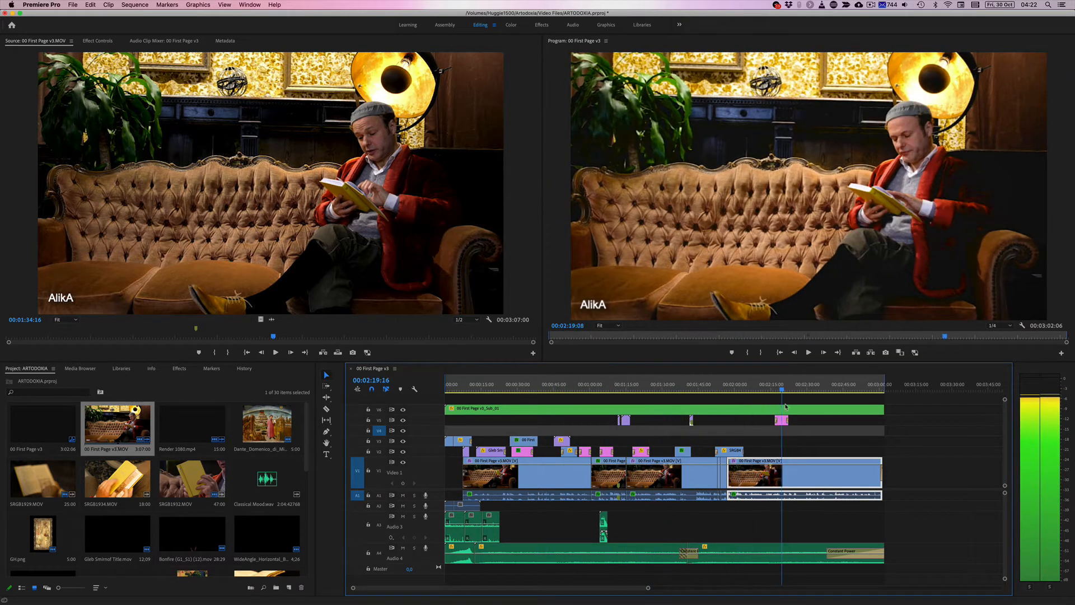
Reconnect 00 First Page v3.MOV to its full-resolution file in the A Roll folder.
{"action": "right_click", "coordinate": [117, 423]}
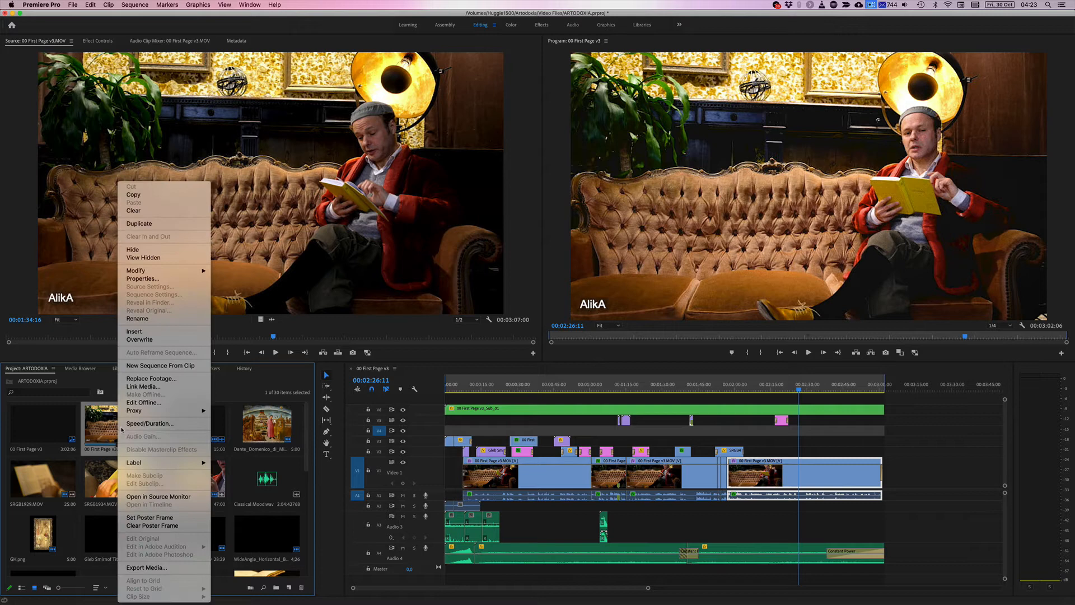
{"action": "mouse_move", "coordinate": [135, 410]}
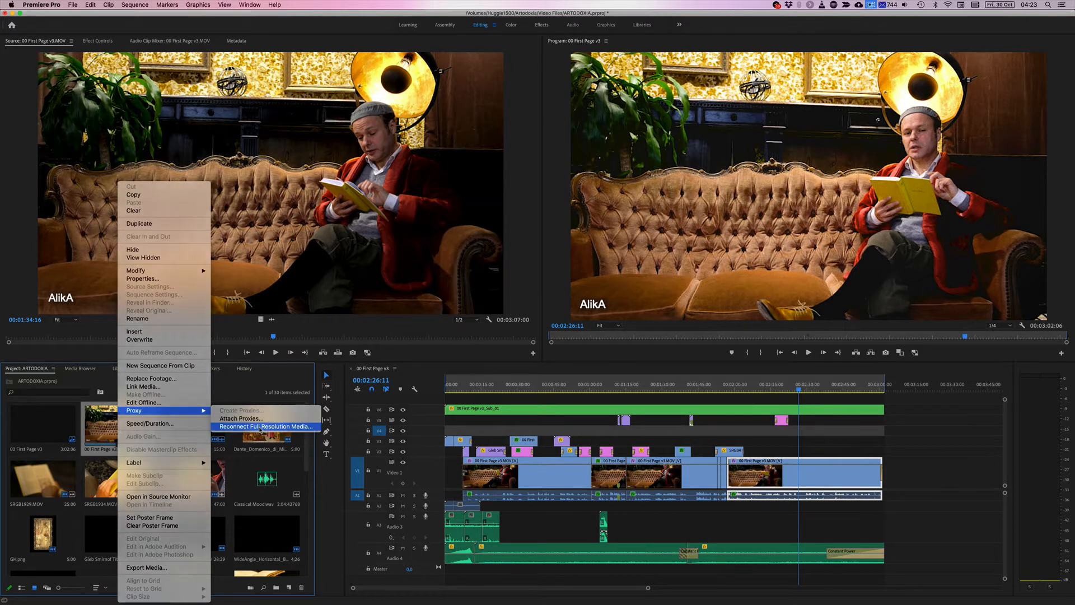
{"action": "left_click", "coordinate": [266, 426]}
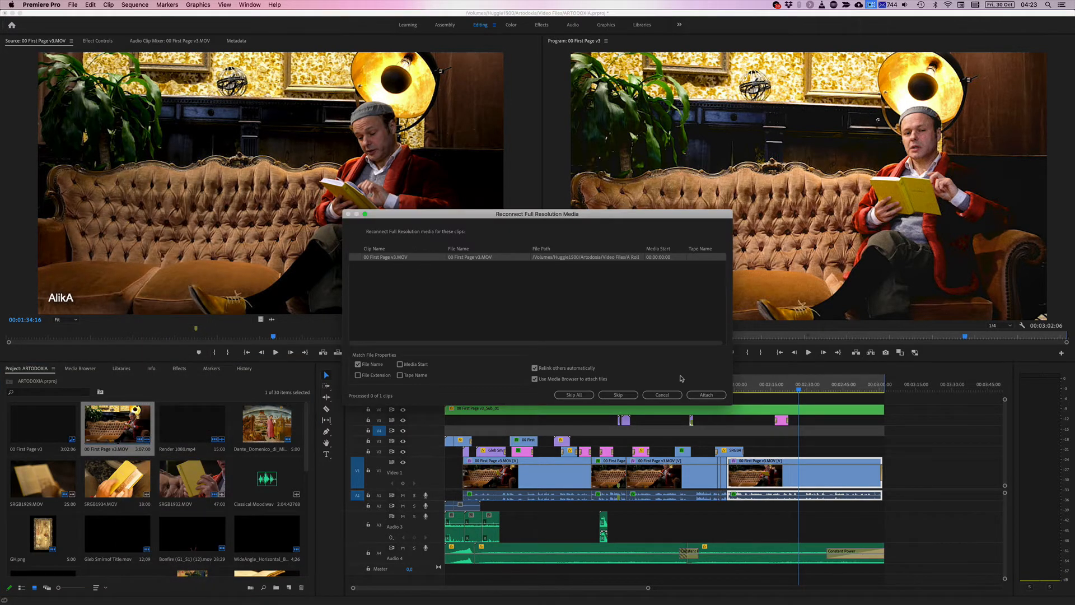
{"action": "left_click", "coordinate": [706, 394]}
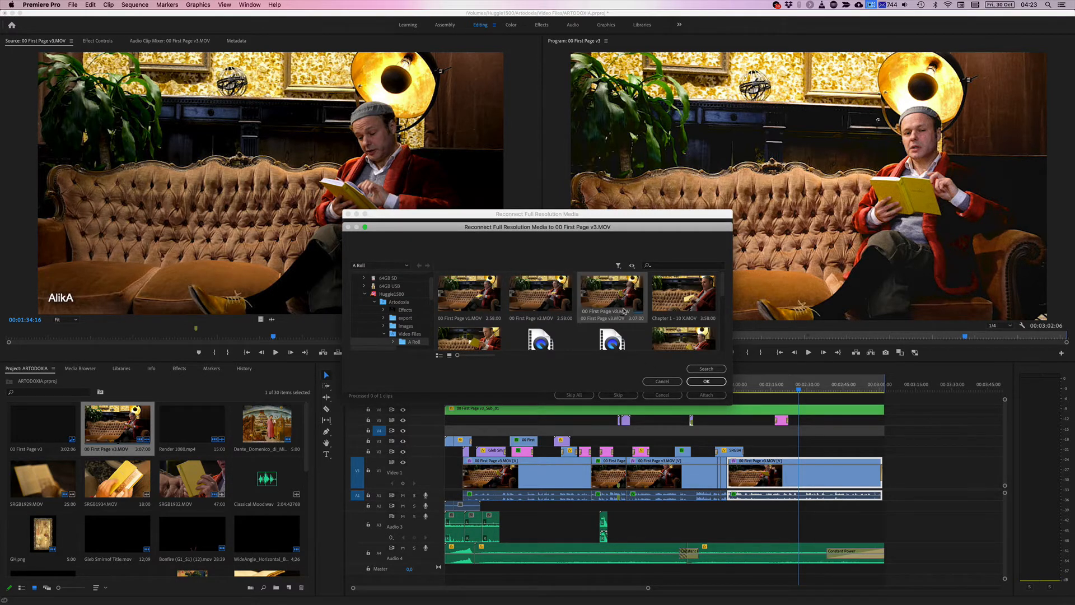
{"action": "left_click", "coordinate": [705, 381]}
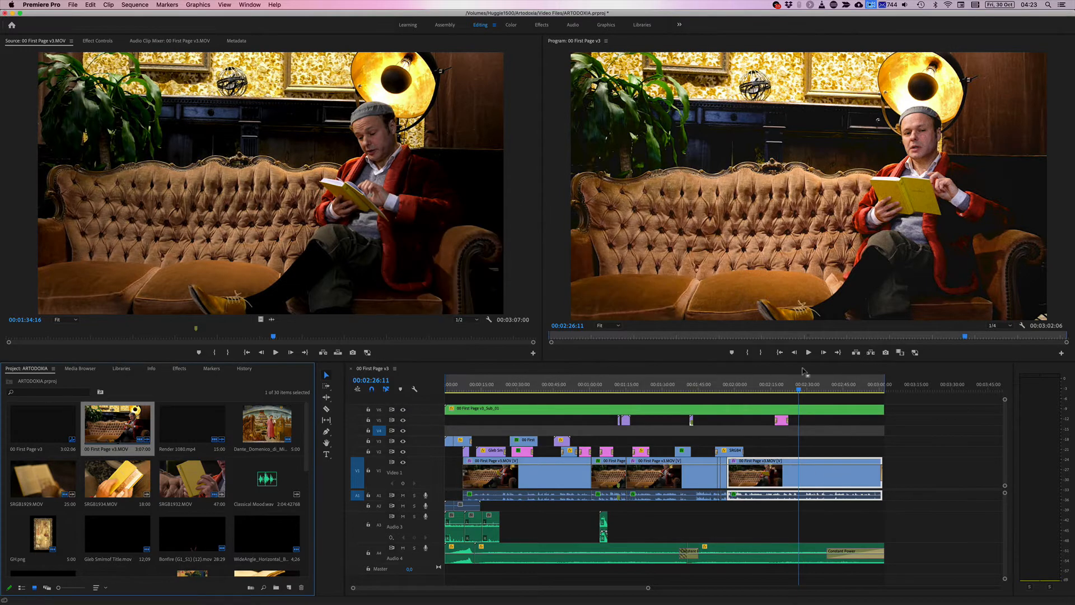
Scrub to about 2:36, then start Attach Proxies for the 00 First Page v3.MOV clip.
{"action": "left_click", "coordinate": [604, 386]}
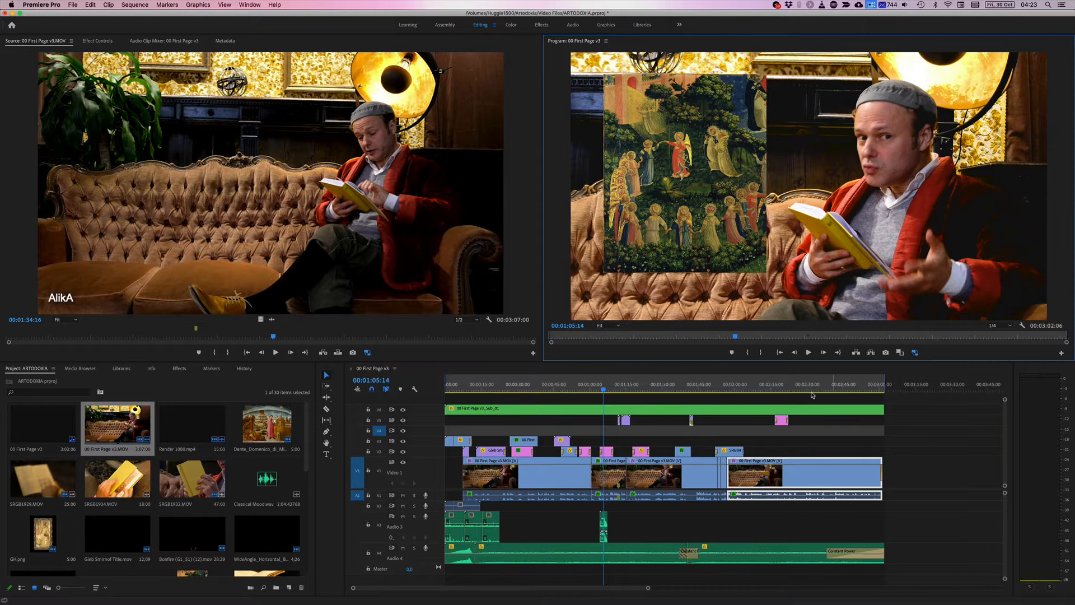
{"action": "left_click", "coordinate": [820, 384]}
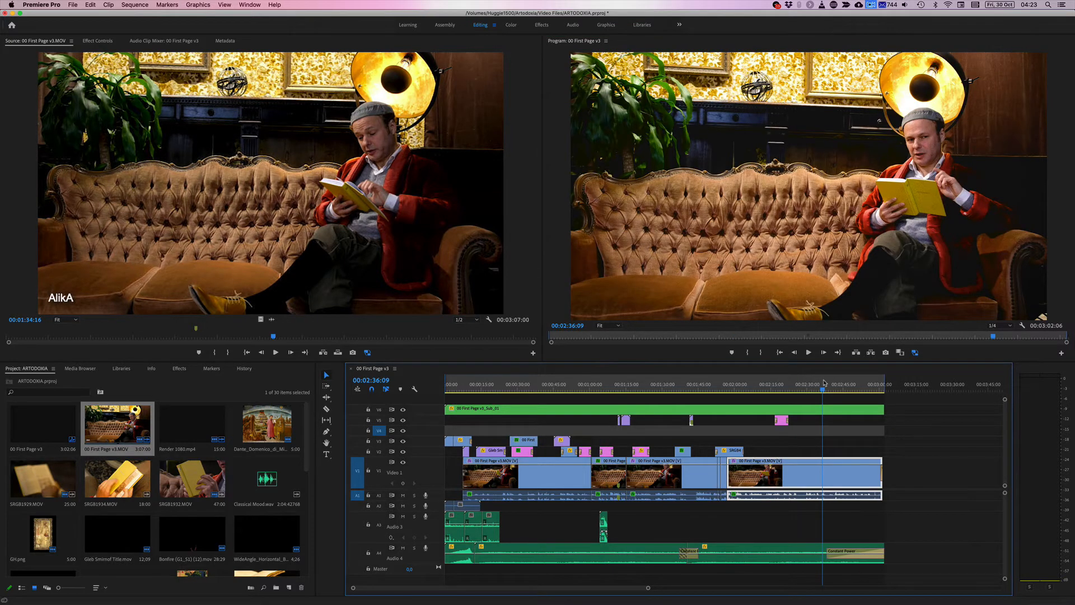
{"action": "right_click", "coordinate": [117, 425]}
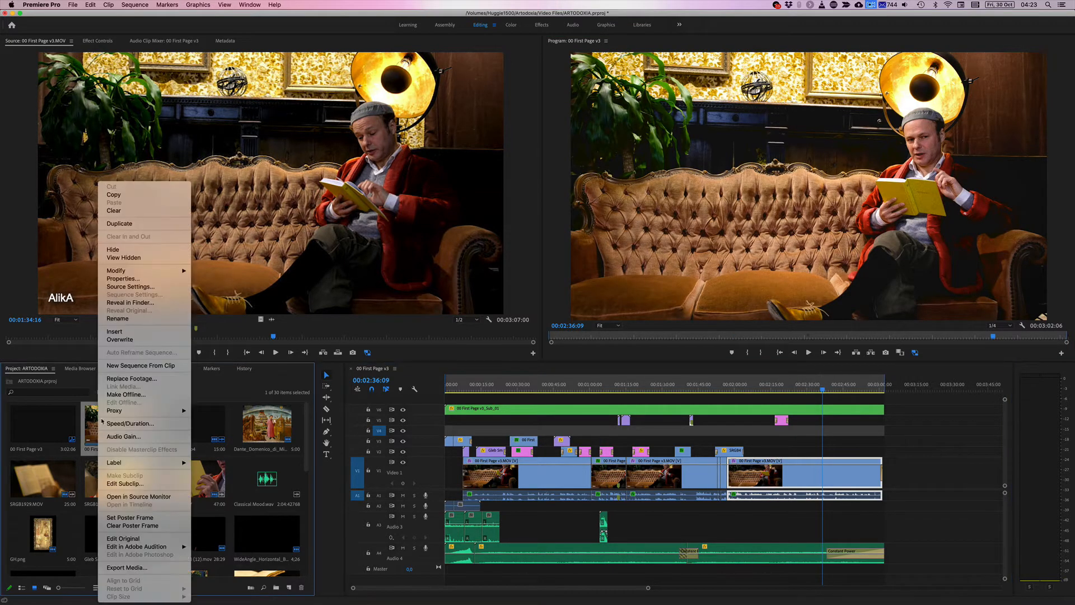
{"action": "mouse_move", "coordinate": [116, 410]}
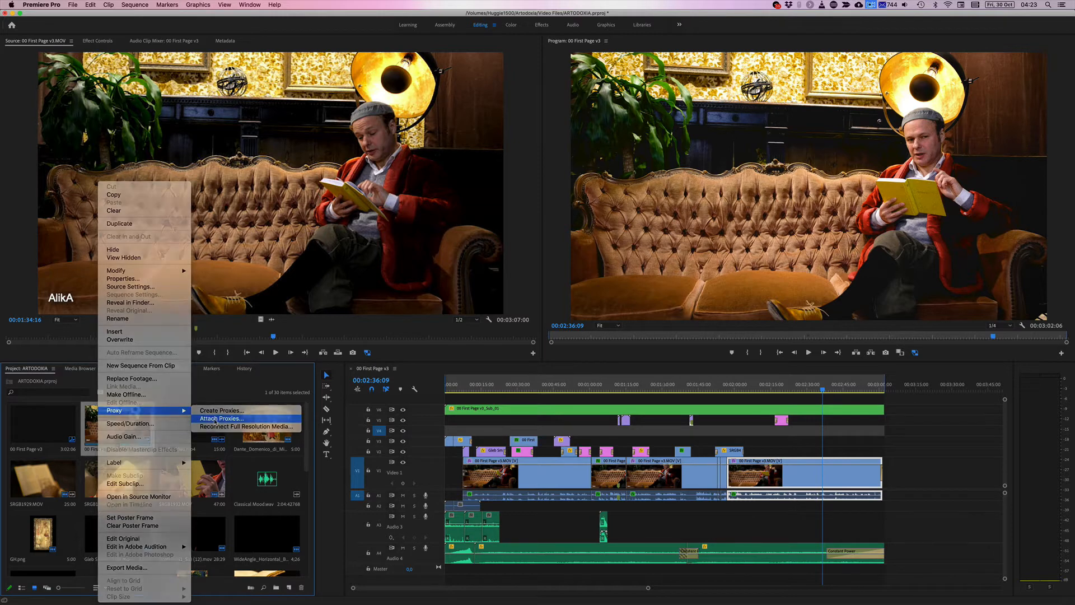
{"action": "left_click", "coordinate": [230, 419]}
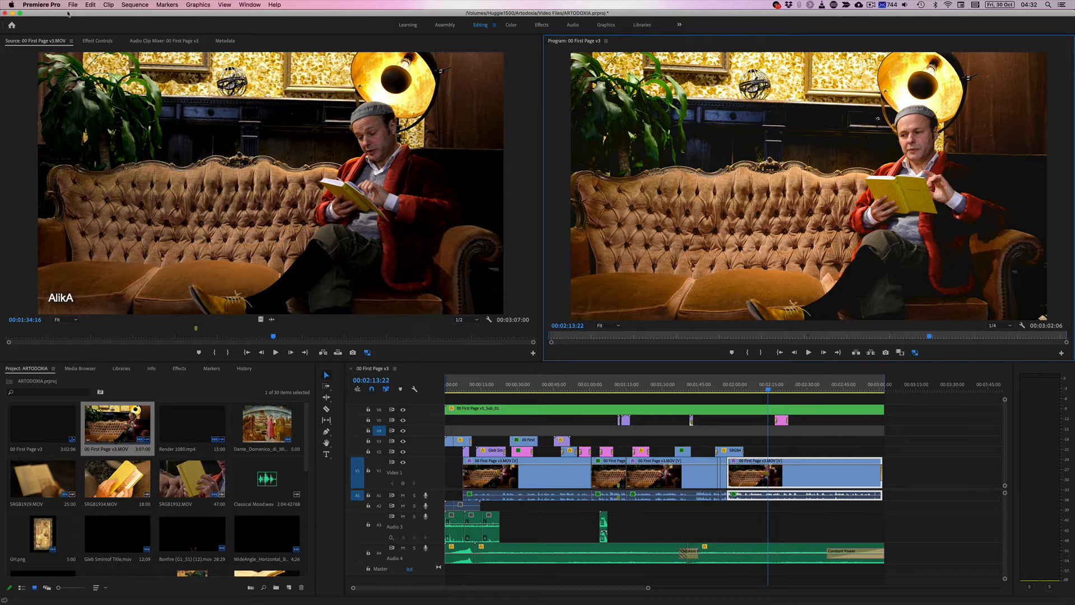
Bring up Export Settings for the 00 First Page v3 sequence via File > Export > Media.
{"action": "left_click", "coordinate": [73, 5]}
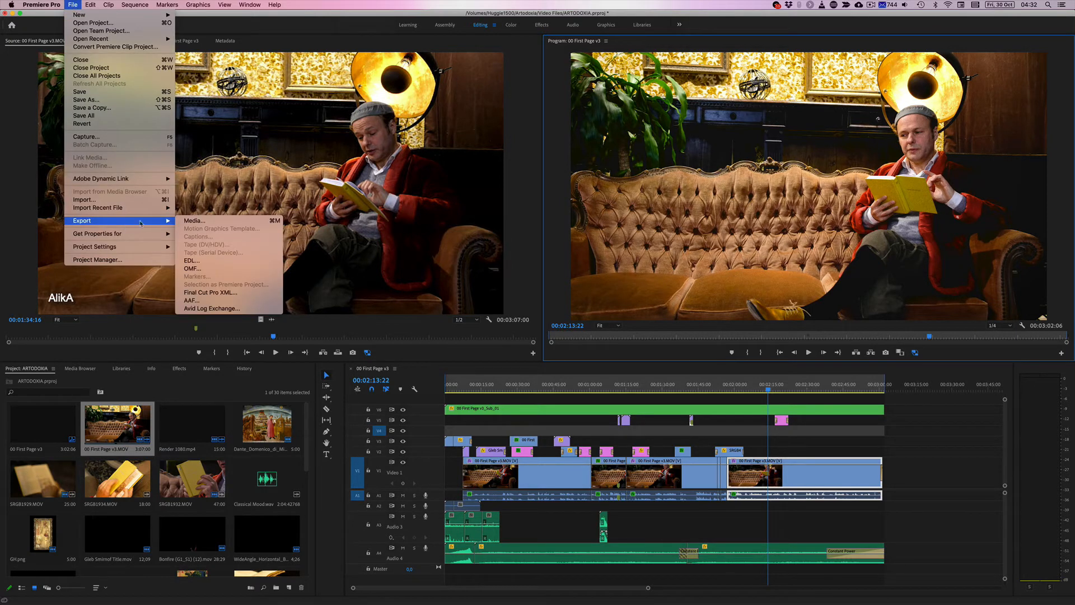
{"action": "left_click", "coordinate": [194, 220]}
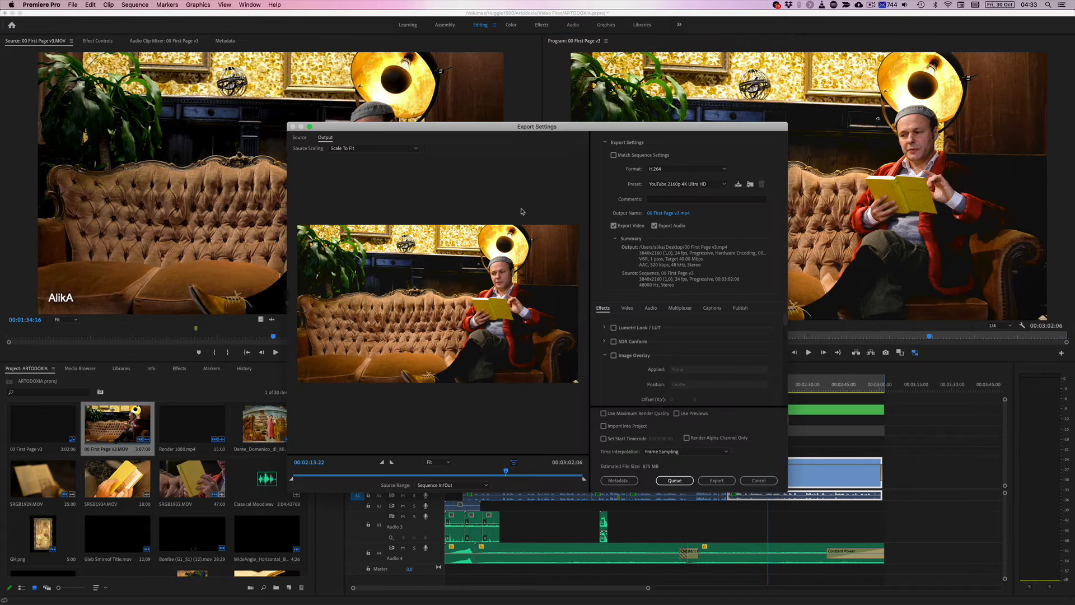
{"action": "mouse_move", "coordinate": [686, 170]}
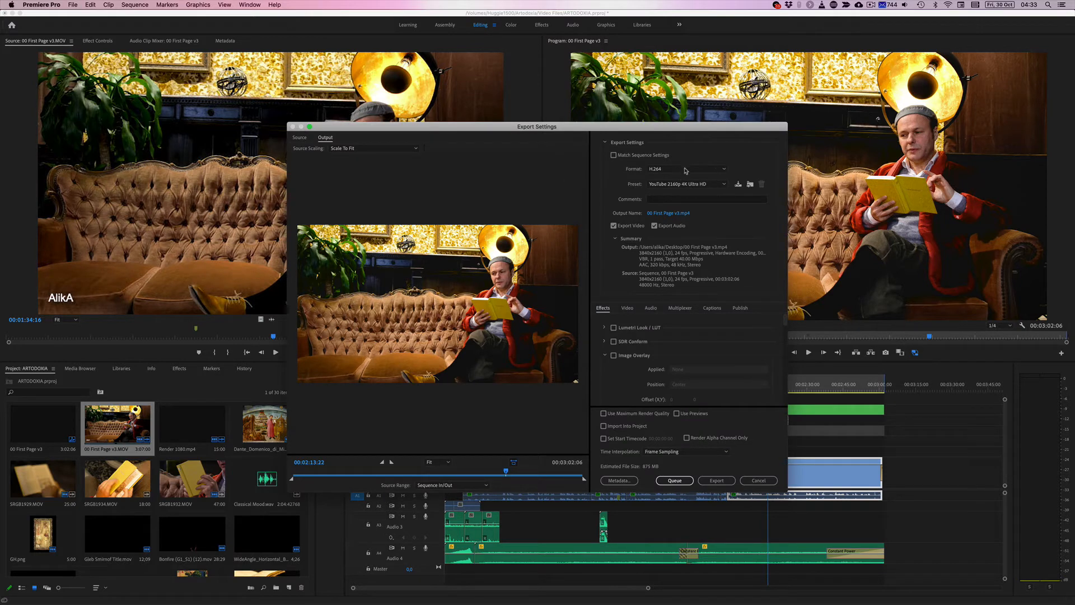
Set the export to QuickTime with the AlikA ProRes 540 Proxy preset and expand Name Overlay.
{"action": "left_click", "coordinate": [685, 168]}
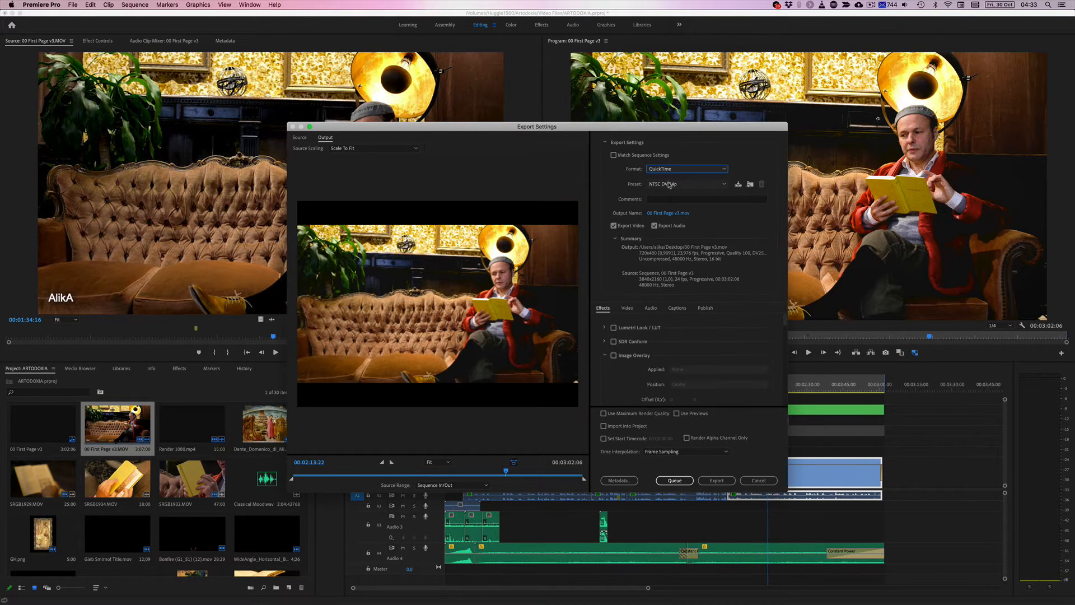
{"action": "left_click", "coordinate": [685, 183]}
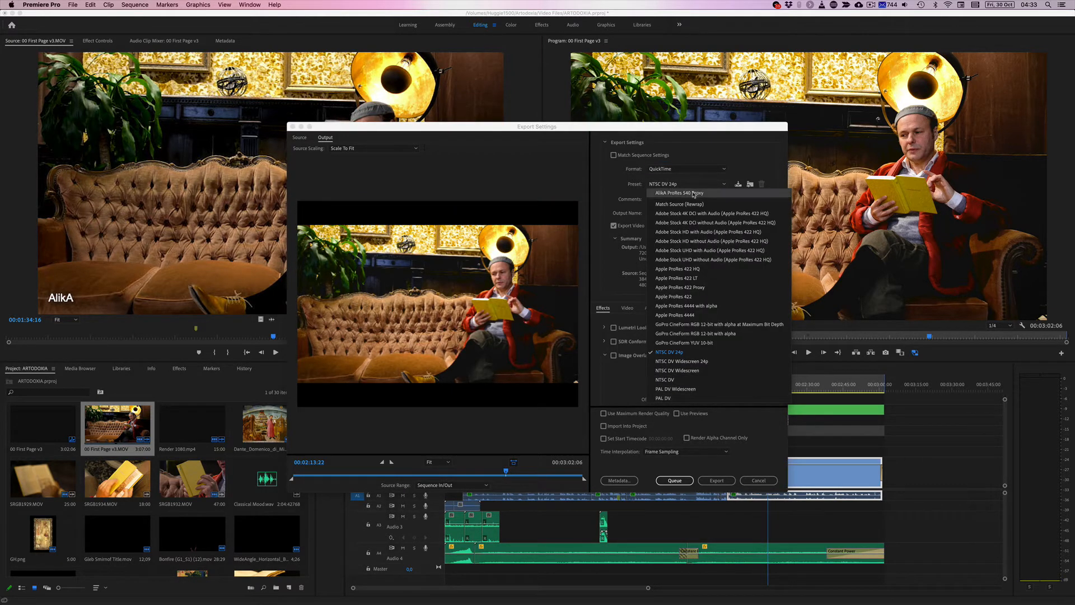
{"action": "left_click", "coordinate": [682, 193]}
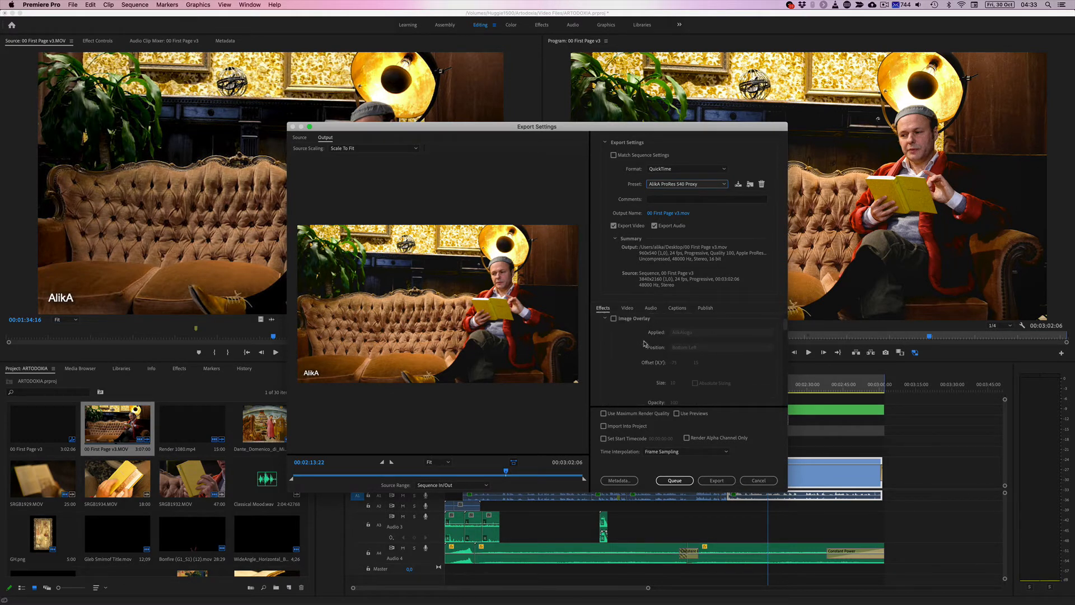
{"action": "left_click", "coordinate": [614, 332]}
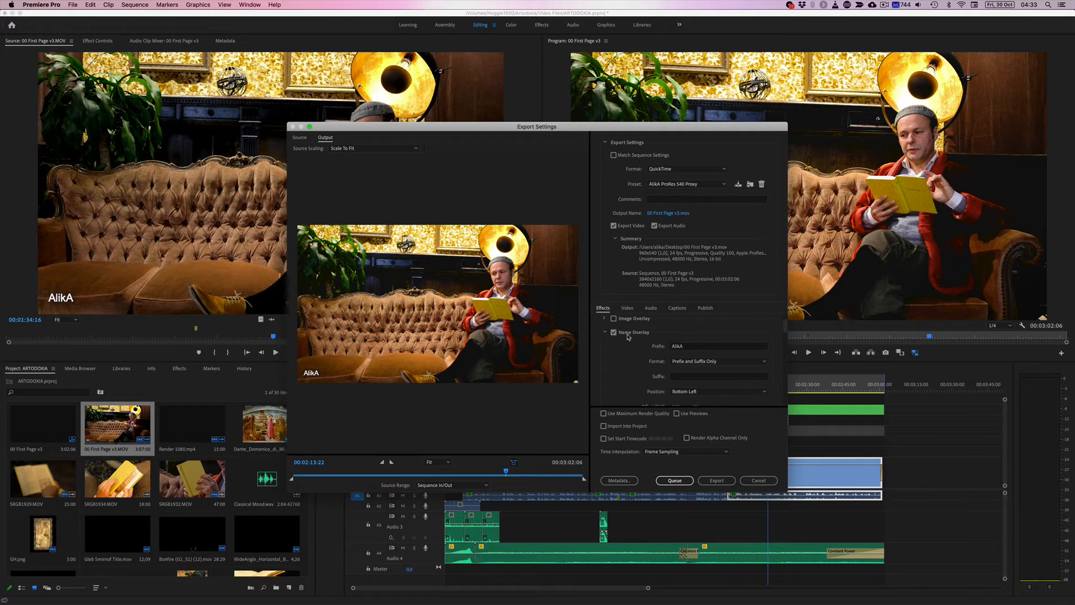
Give the name overlay the prefix PROXY, centred in the frame, showing only the prefix and suffix text.
{"action": "left_click", "coordinate": [718, 327]}
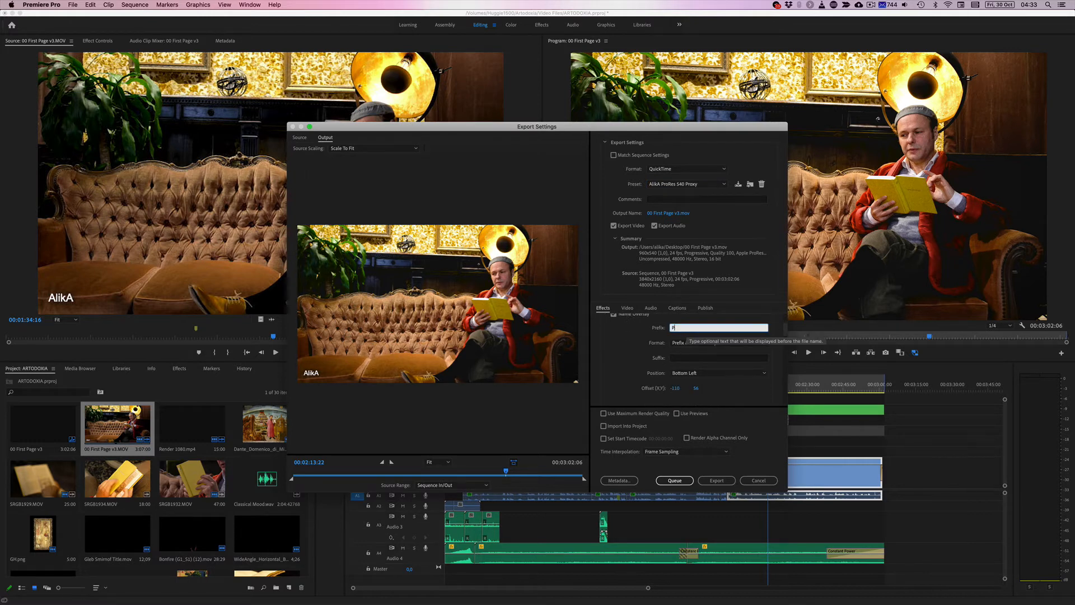
{"action": "type", "text": "PROXY"}
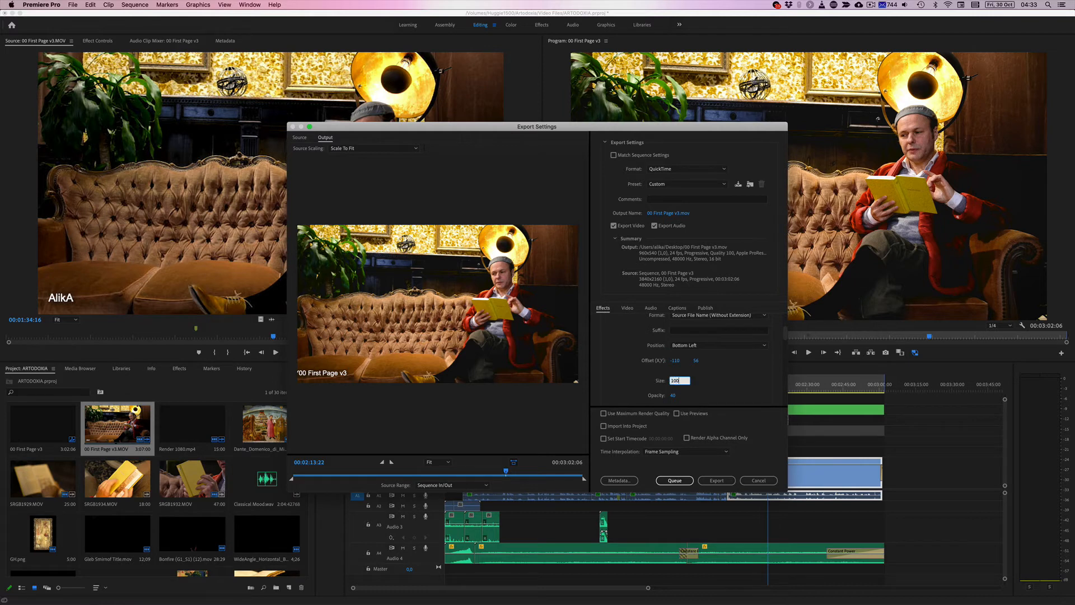
{"action": "left_click", "coordinate": [718, 345]}
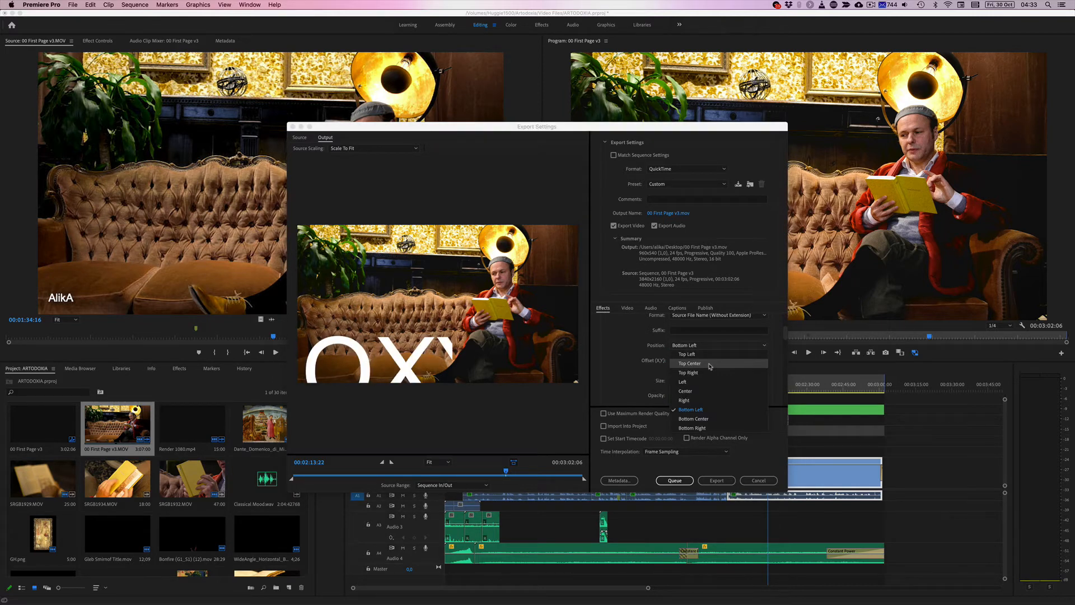
{"action": "left_click", "coordinate": [684, 363]}
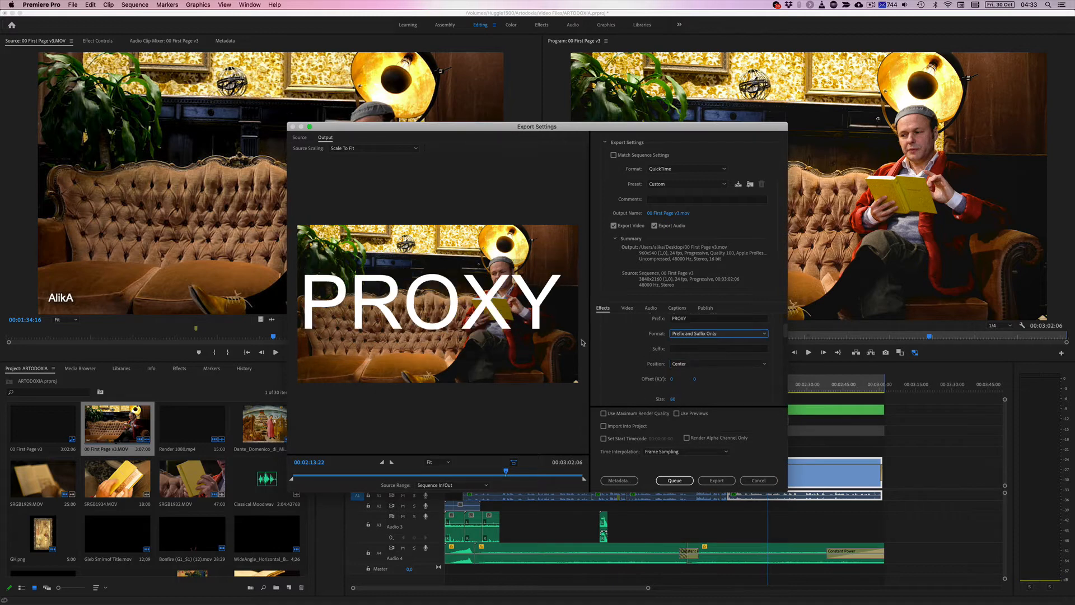
{"action": "left_click", "coordinate": [717, 333]}
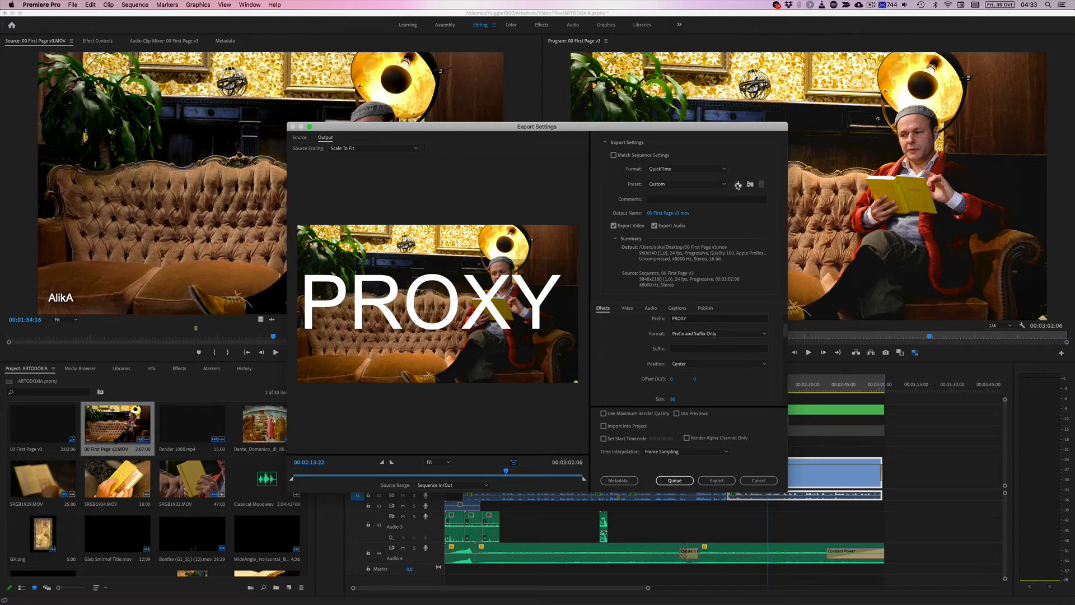
Save the watermark export settings as a new preset named 'Big' with effects settings included.
{"action": "left_click", "coordinate": [738, 184]}
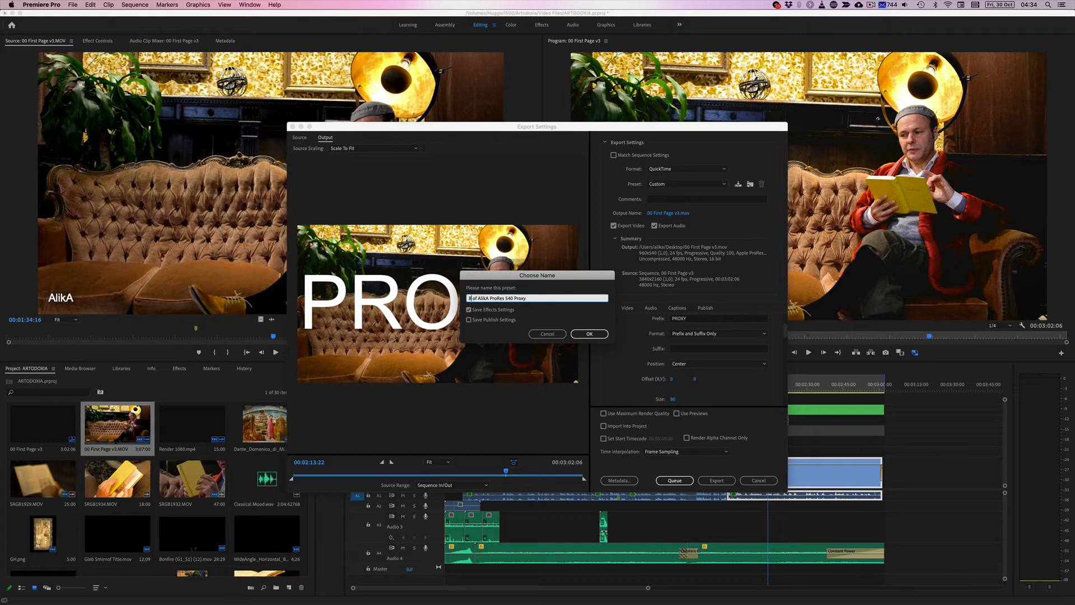
{"action": "type", "text": "Big"}
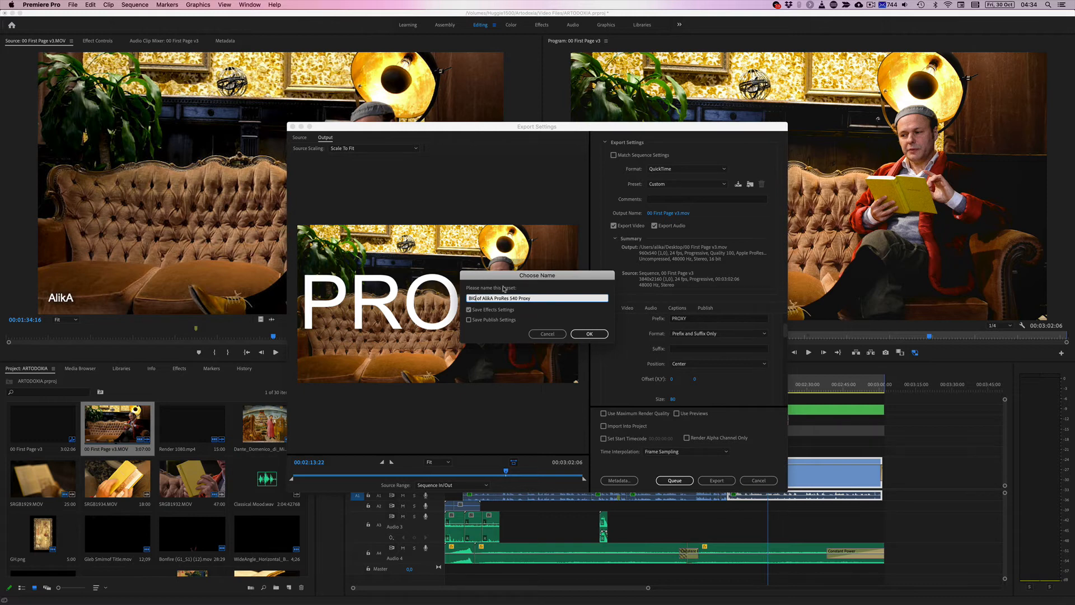
{"action": "left_click", "coordinate": [588, 334]}
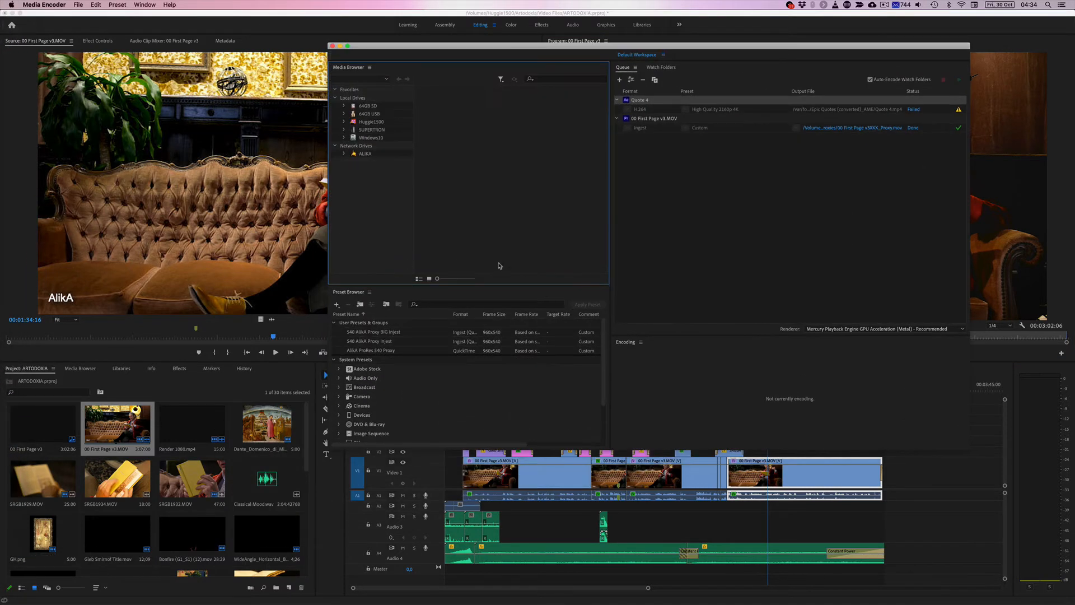
{"action": "left_click", "coordinate": [336, 305]}
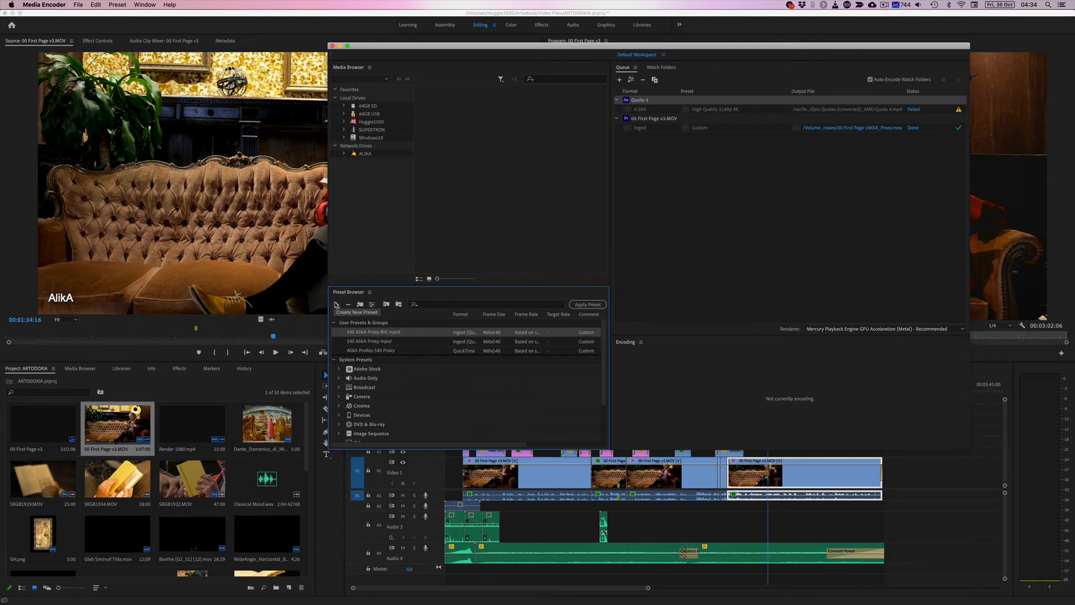
{"action": "left_click", "coordinate": [336, 305]}
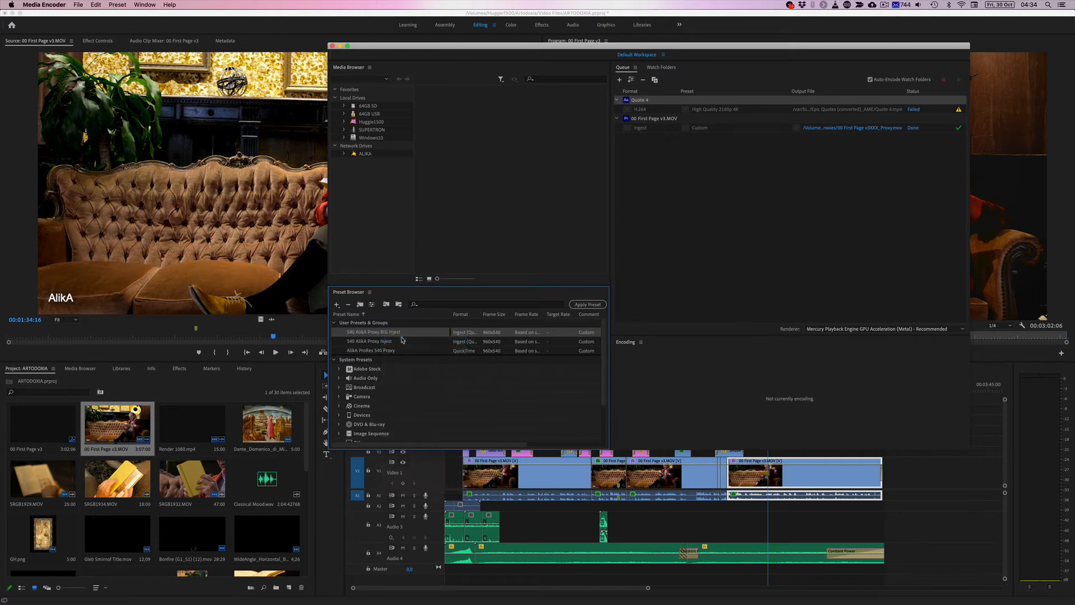
{"action": "double_click", "coordinate": [370, 332]}
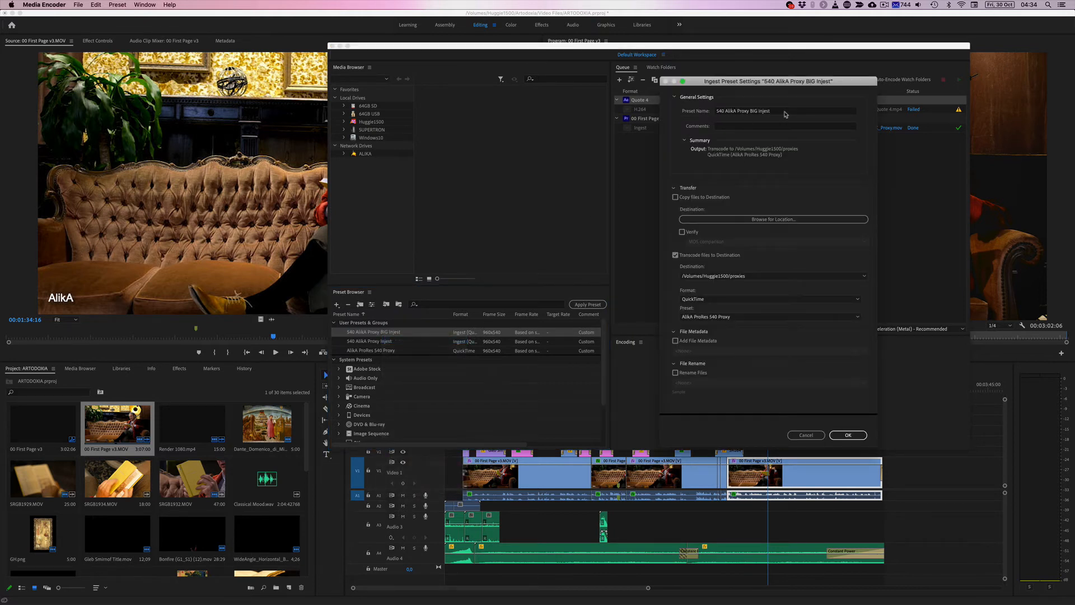
{"action": "left_click", "coordinate": [767, 316]}
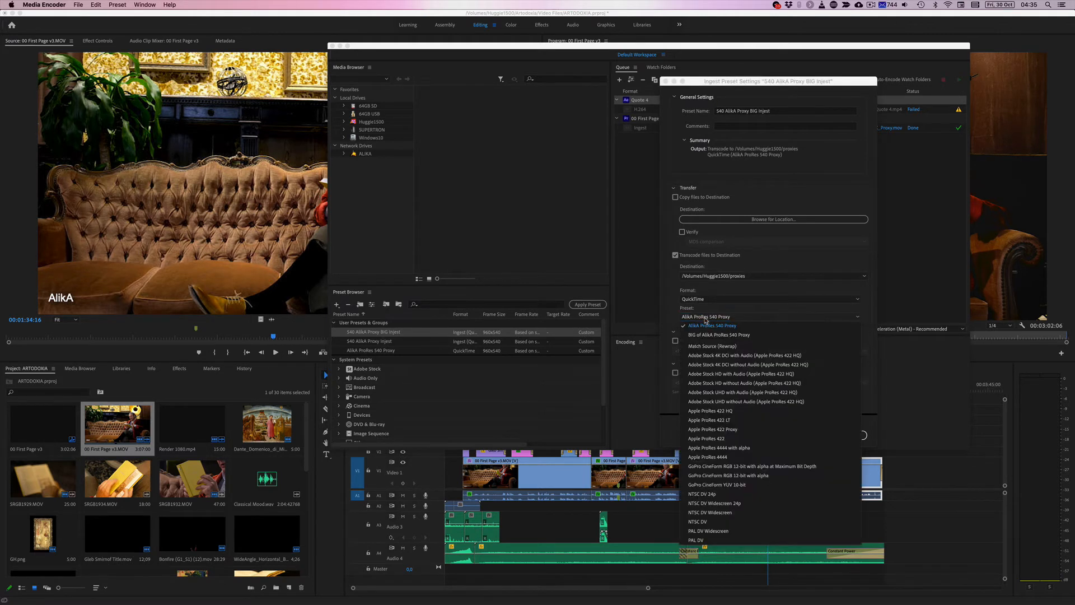
{"action": "left_click", "coordinate": [718, 334]}
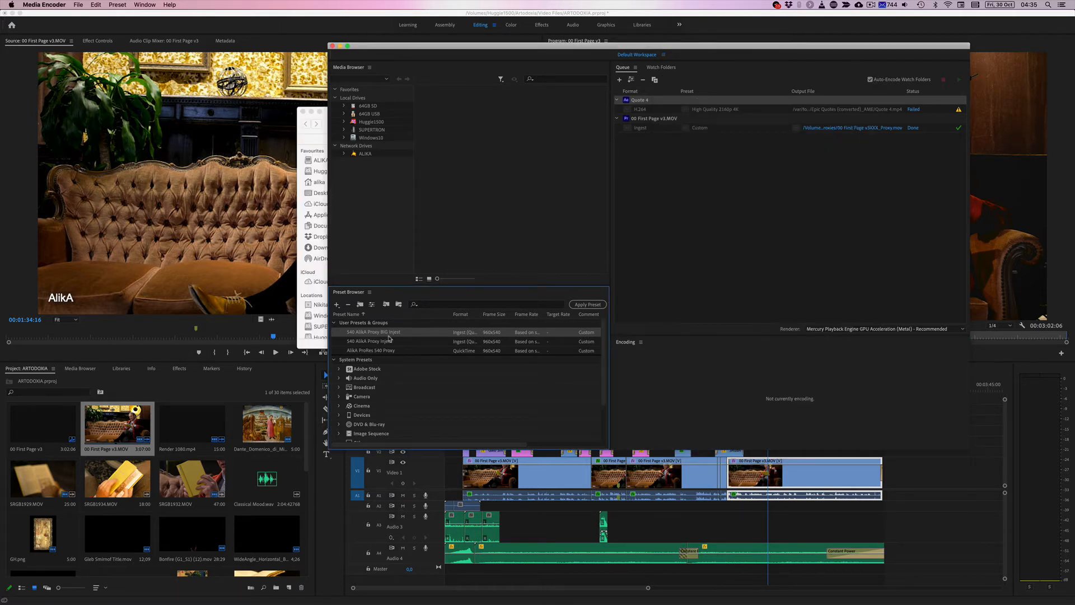
Expand all preset groups from the 540 AlikA Proxy BIG Inject preset's options.
{"action": "right_click", "coordinate": [370, 332]}
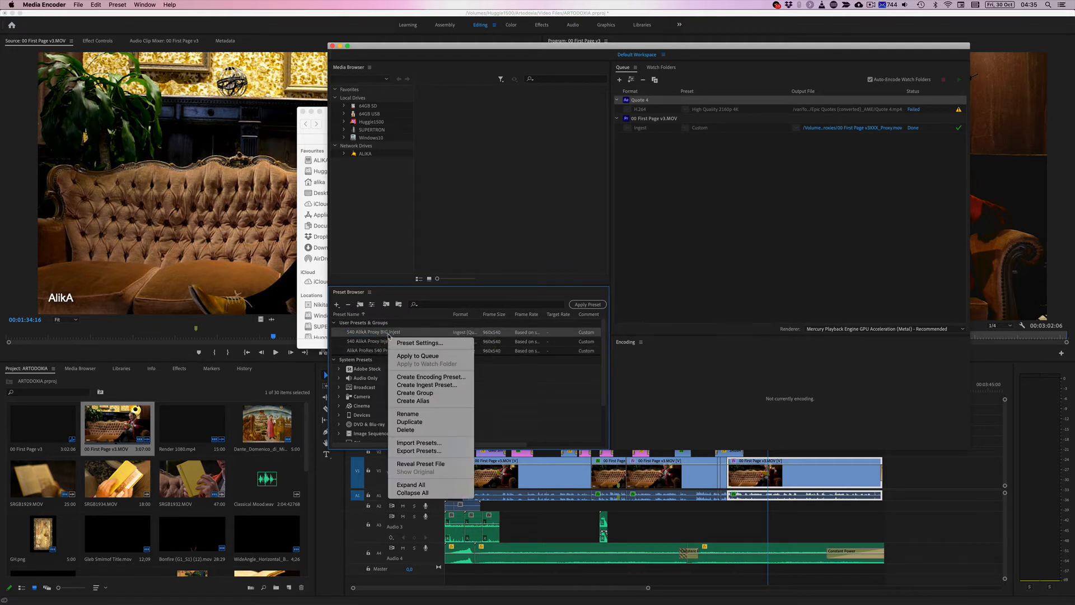
{"action": "mouse_move", "coordinate": [410, 485]}
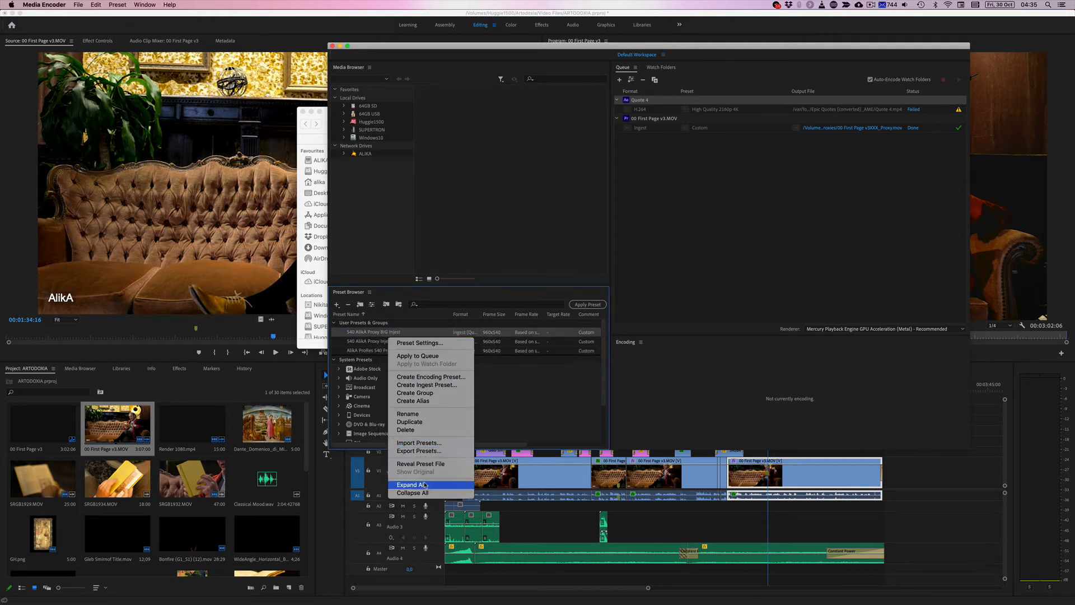
{"action": "left_click", "coordinate": [420, 463]}
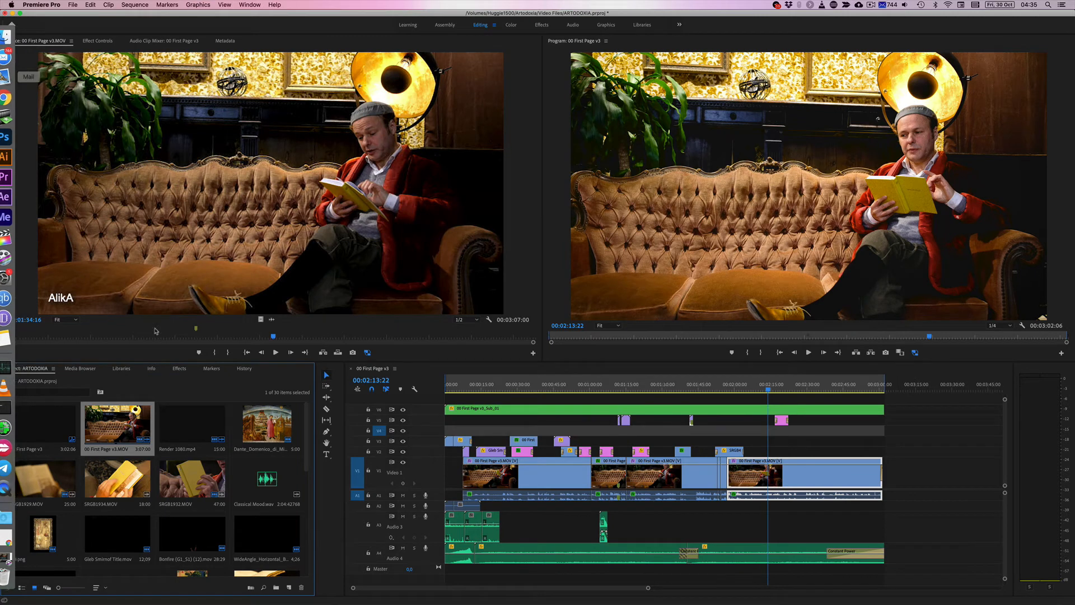
Start Create Proxies for 00 First Page v3.MOV with the BIG Inject preset and the proxies folder as destination.
{"action": "right_click", "coordinate": [117, 425]}
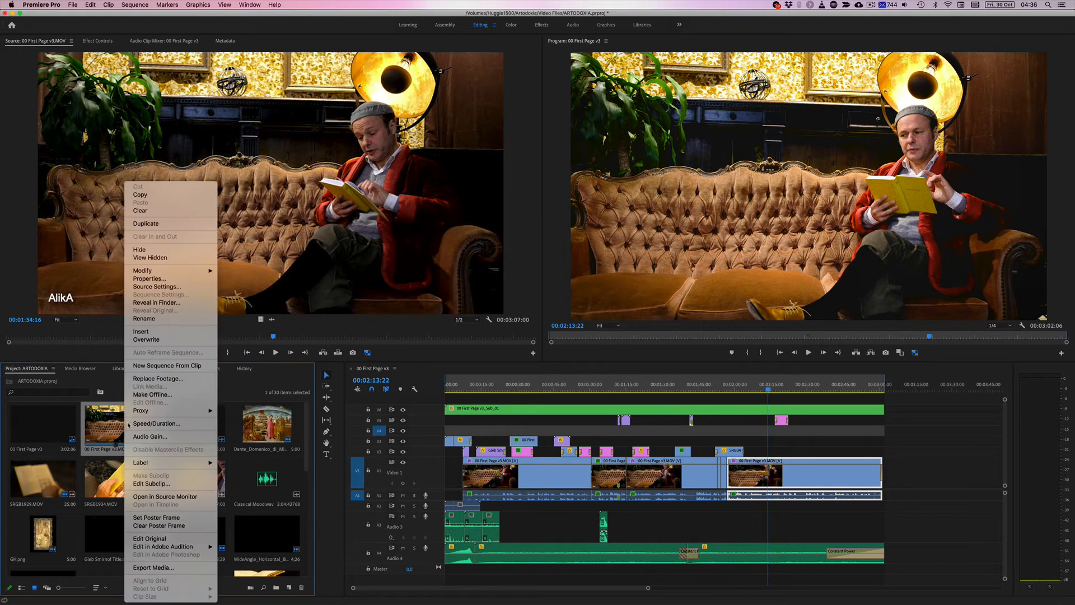
{"action": "mouse_move", "coordinate": [141, 411]}
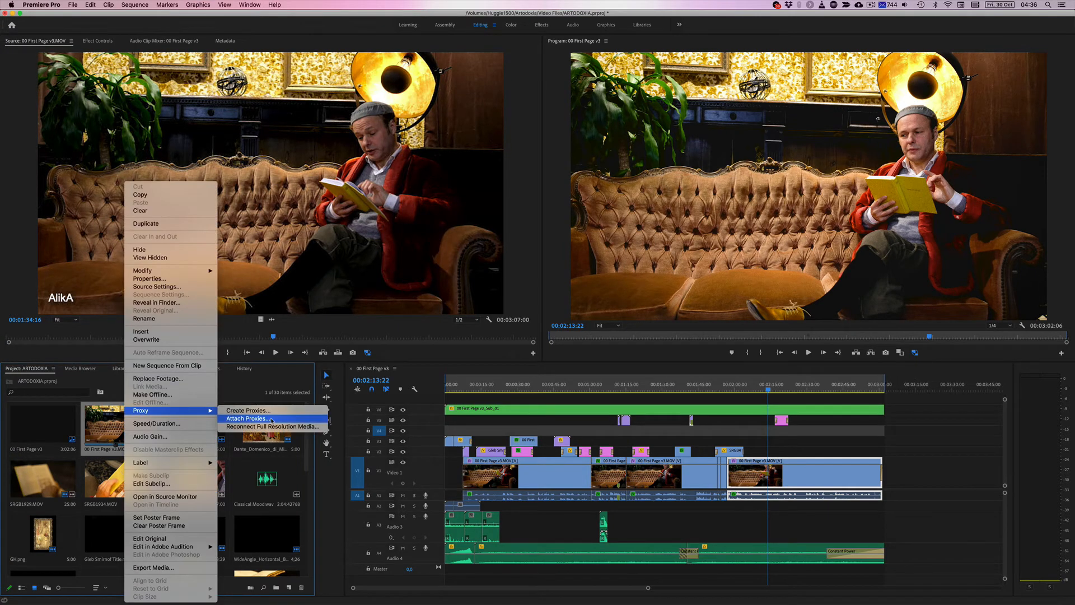
{"action": "left_click", "coordinate": [248, 410]}
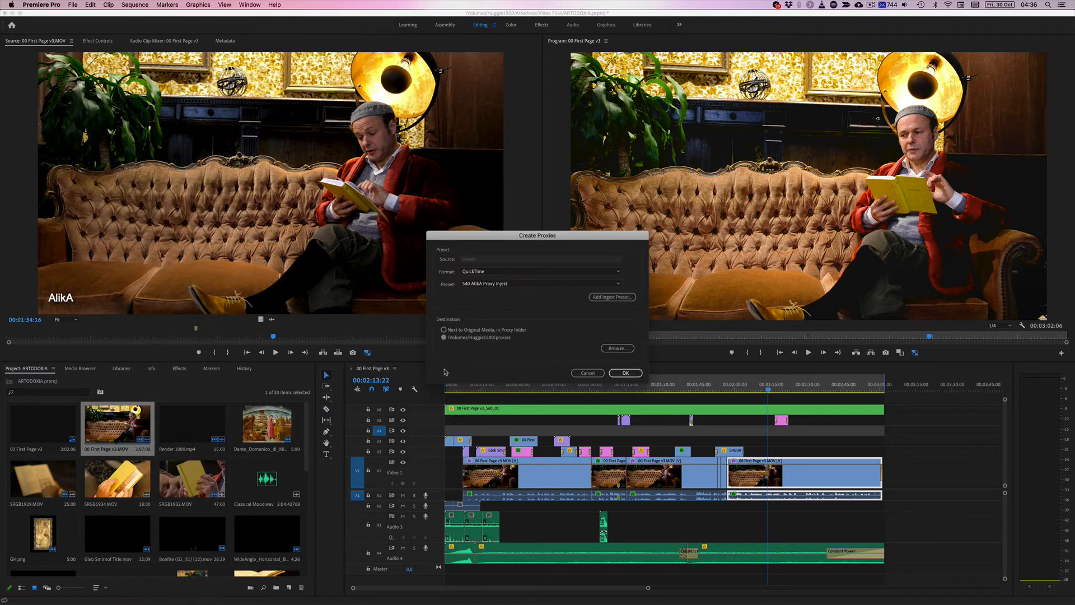
{"action": "left_click", "coordinate": [540, 283]}
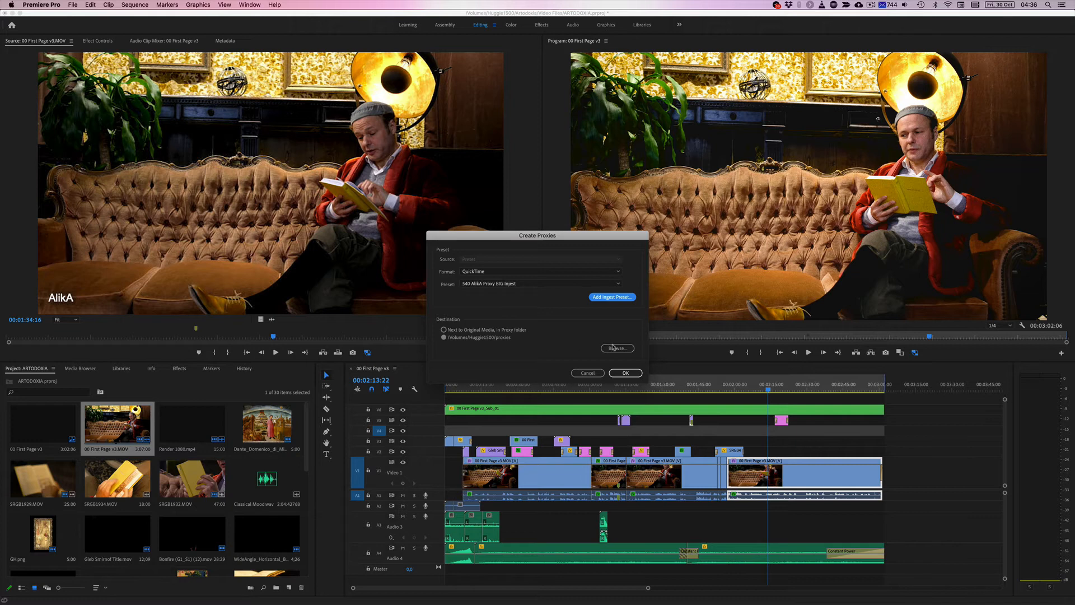
{"action": "left_click", "coordinate": [616, 348]}
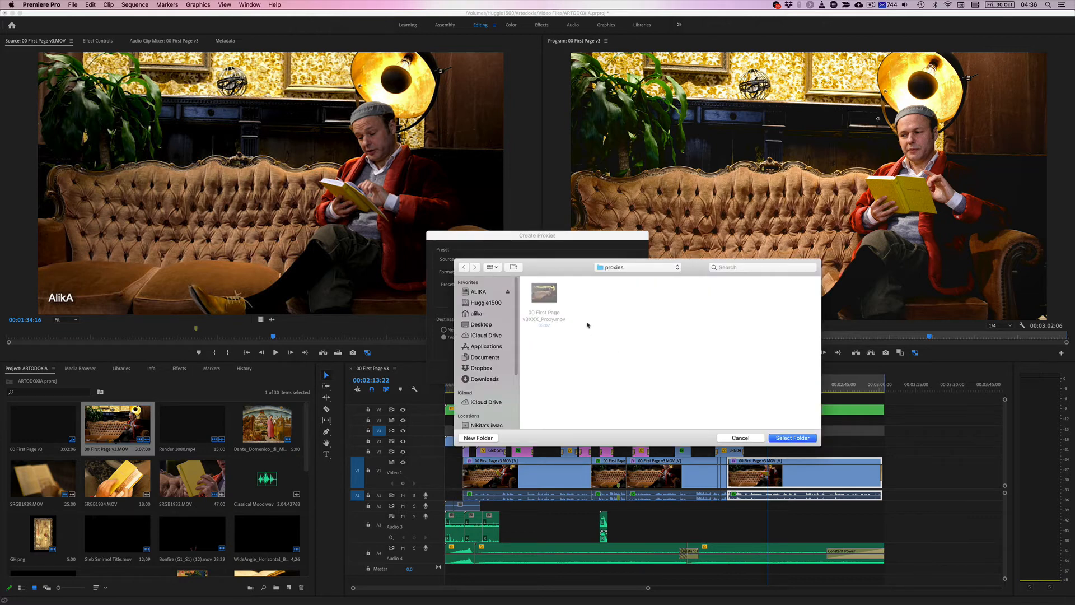
{"action": "left_click", "coordinate": [791, 437]}
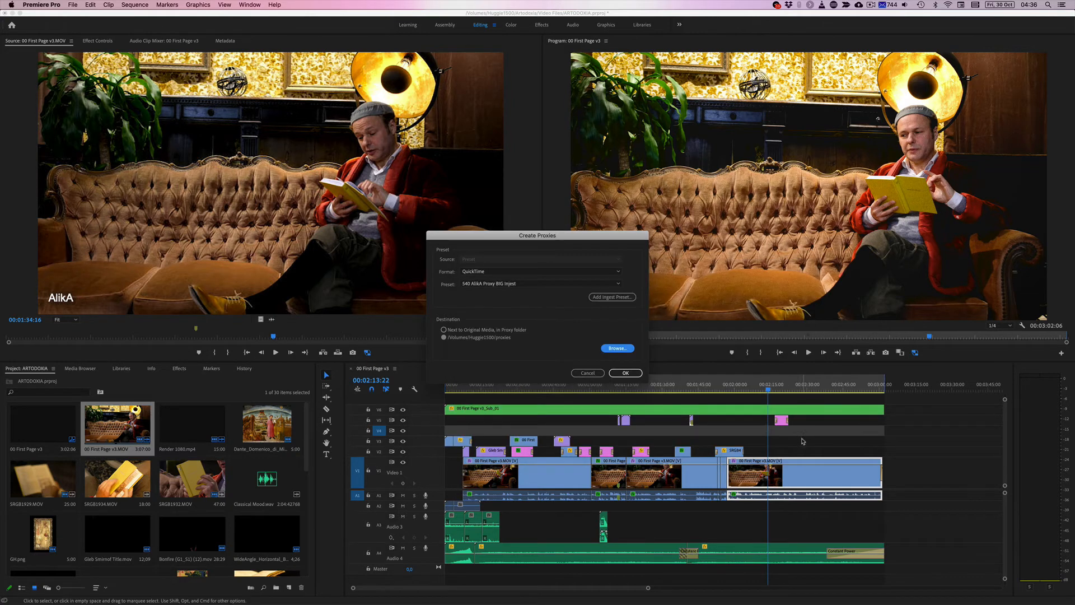
Generate the proxy, enable Toggle Proxies and scrub the sequence to see the PROXY watermark.
{"action": "left_click", "coordinate": [623, 373]}
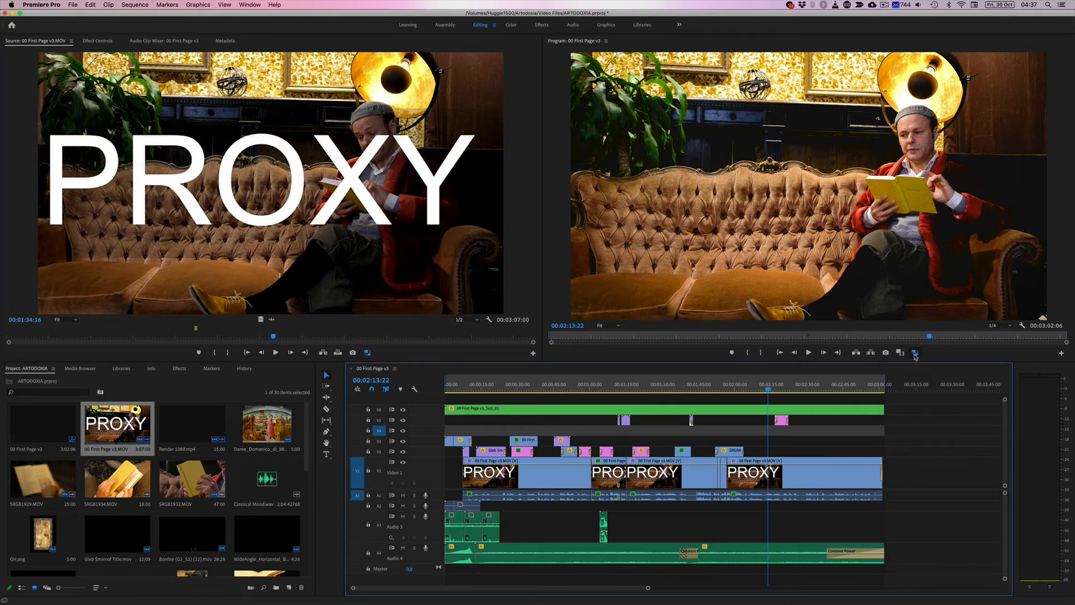
{"action": "left_click", "coordinate": [914, 352]}
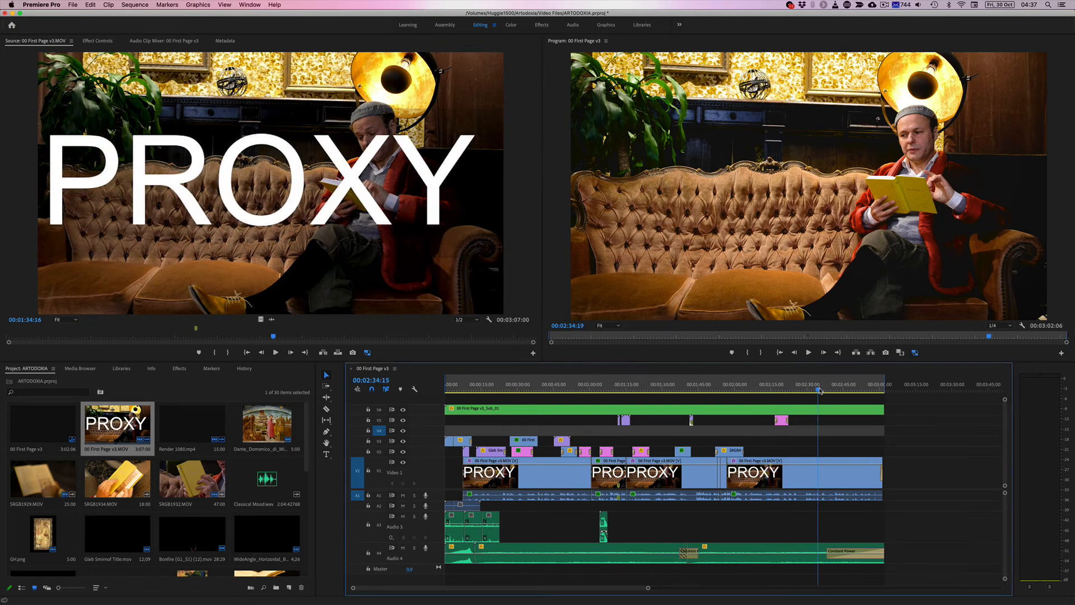
{"action": "left_click", "coordinate": [701, 384]}
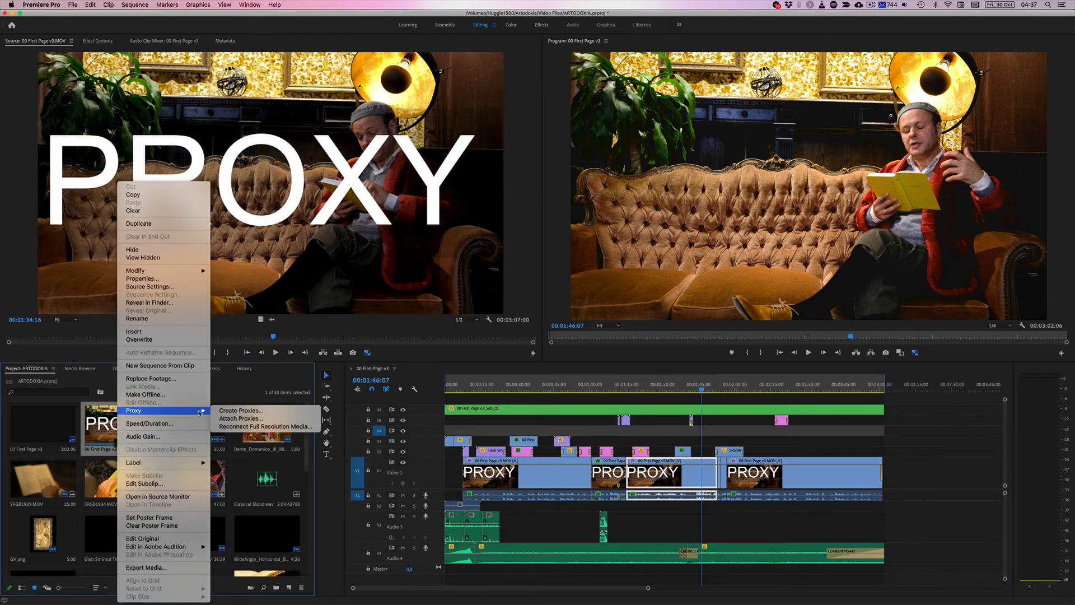
Attach 00 First Page v3_Proxy.mov from A Roll > Proxies as the clip's proxy, replacing the watermarked one.
{"action": "left_click", "coordinate": [241, 418]}
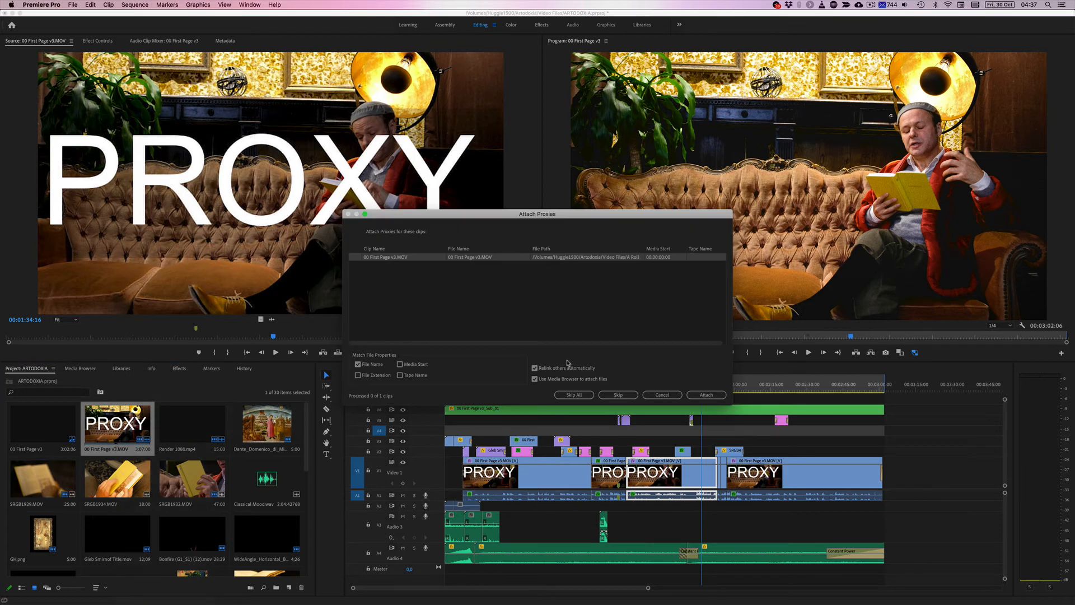
{"action": "left_click", "coordinate": [705, 394]}
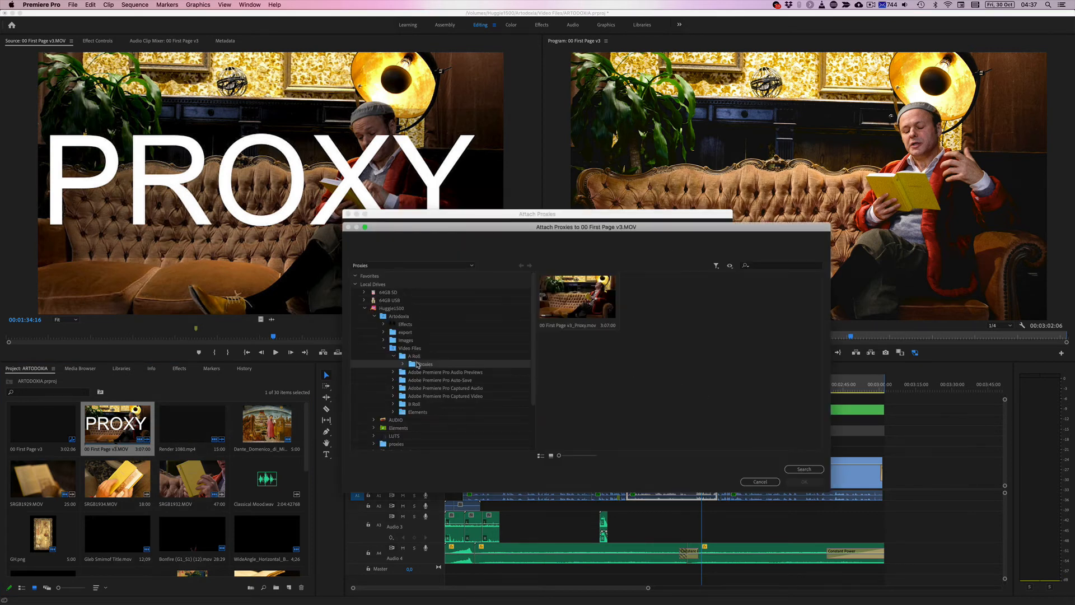
{"action": "mouse_move", "coordinate": [418, 418]}
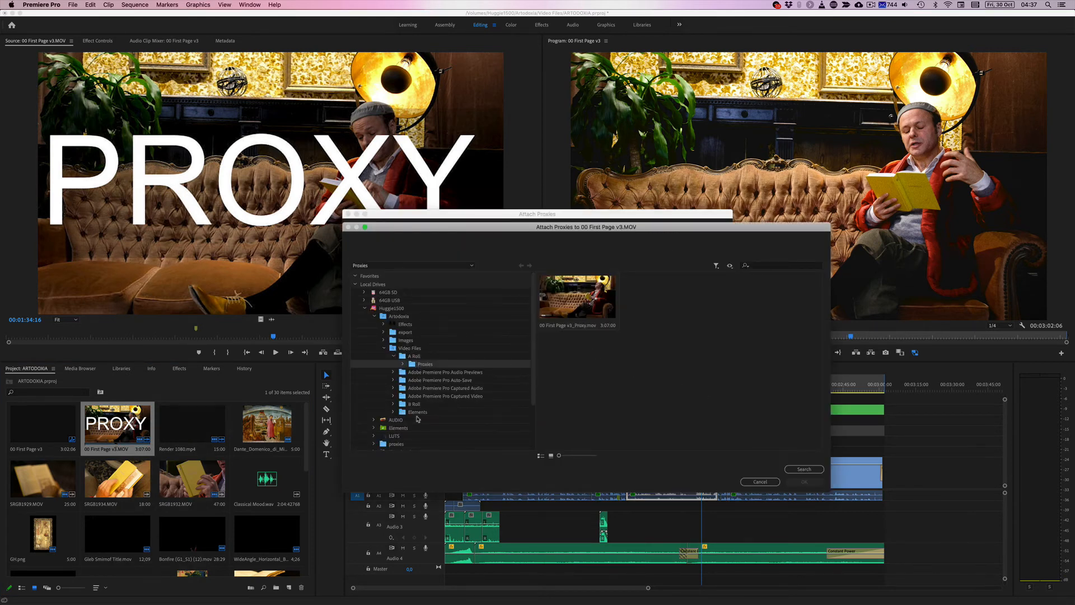
{"action": "left_click", "coordinate": [395, 443]}
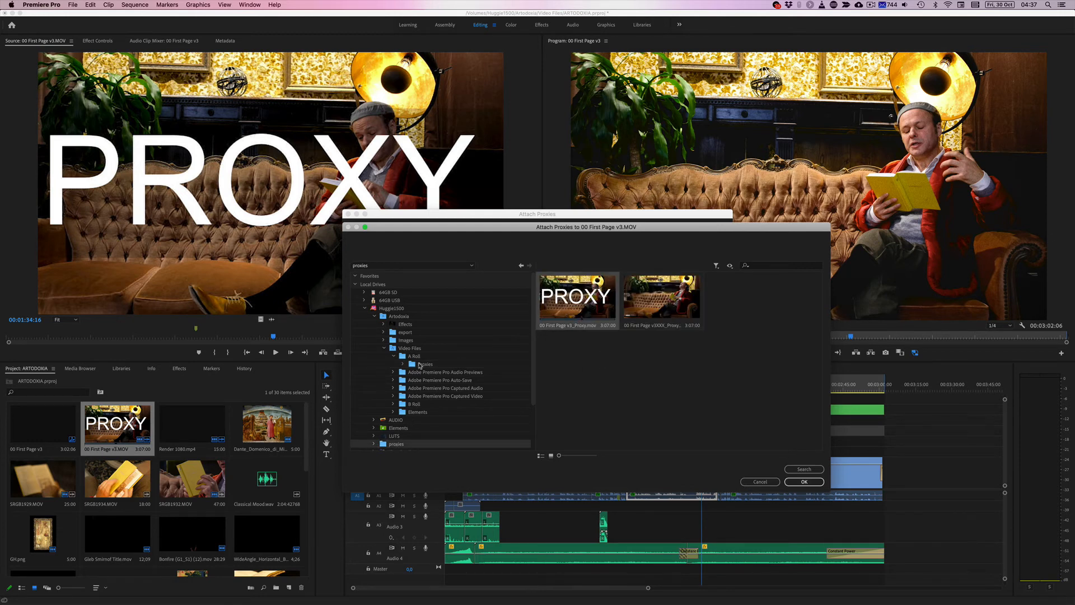
{"action": "double_click", "coordinate": [412, 356]}
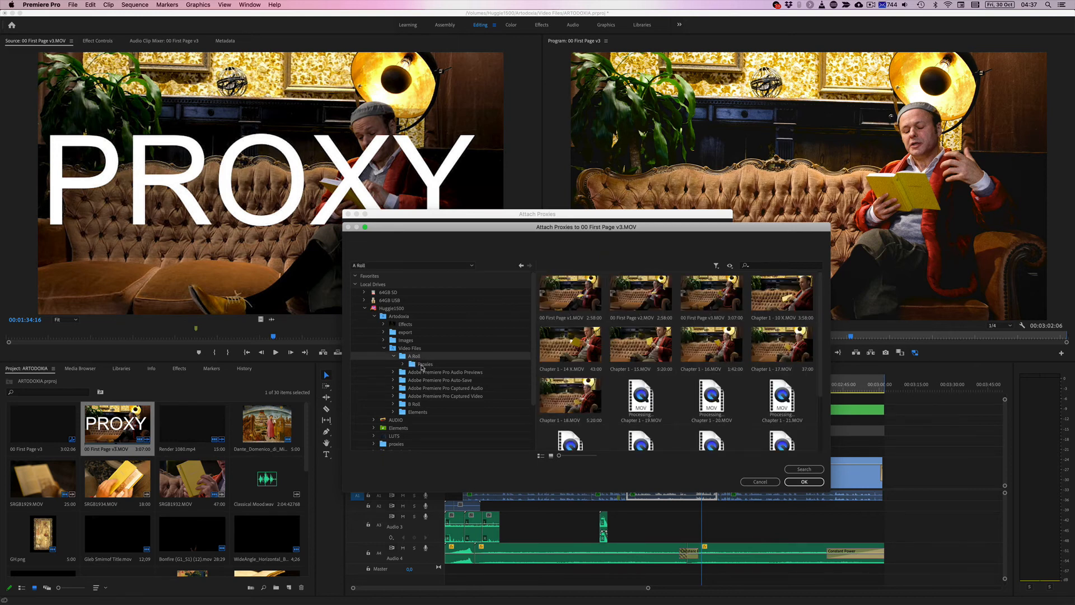
{"action": "left_click", "coordinate": [424, 363]}
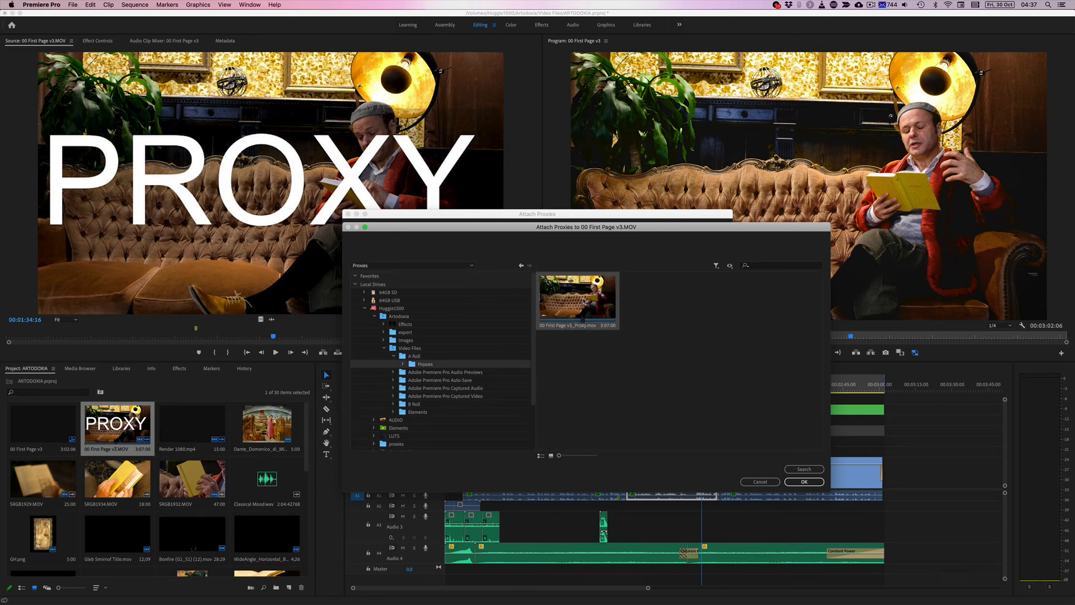
{"action": "left_click", "coordinate": [804, 481]}
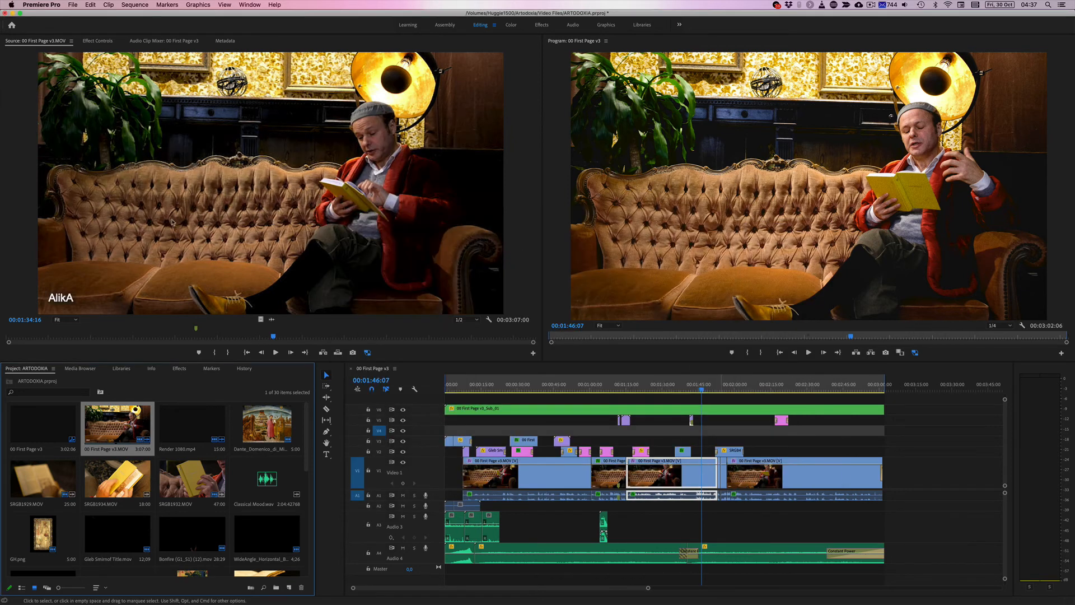
{"action": "left_click", "coordinate": [788, 385]}
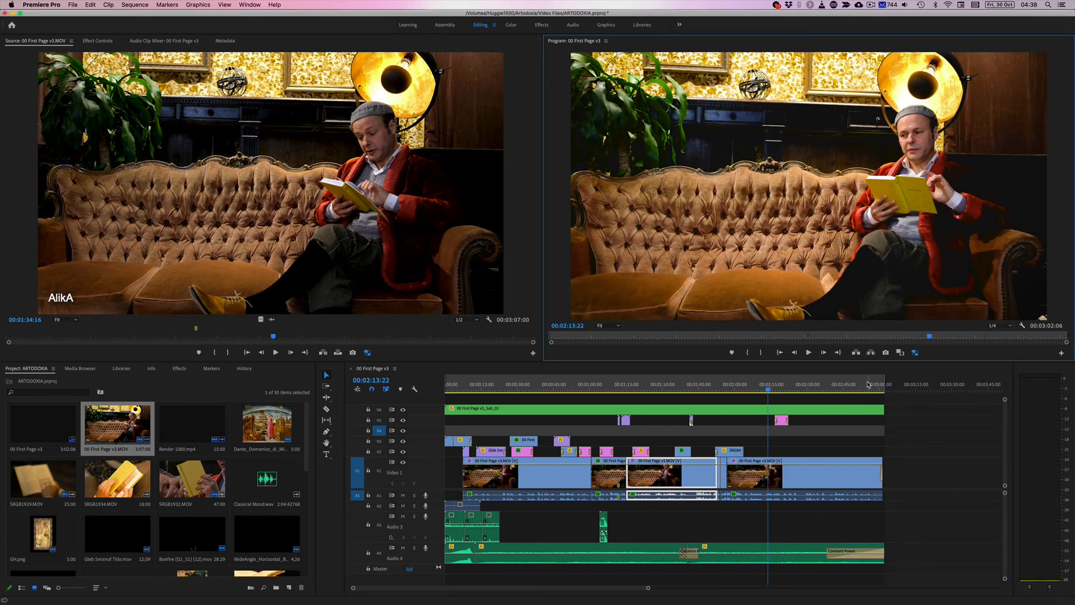
{"action": "left_click", "coordinate": [584, 390]}
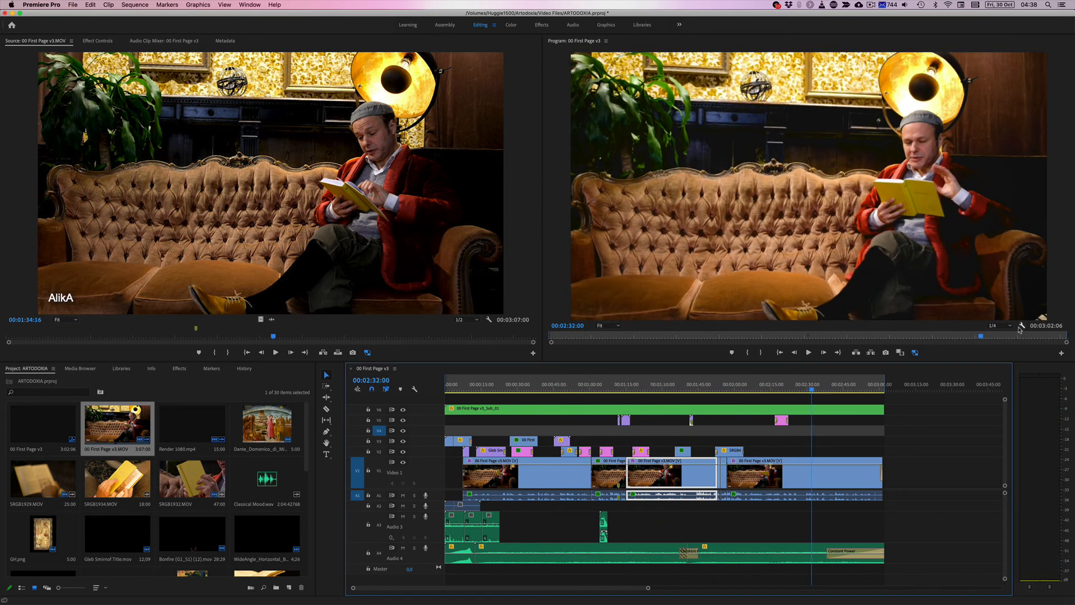
{"action": "left_click", "coordinate": [998, 324]}
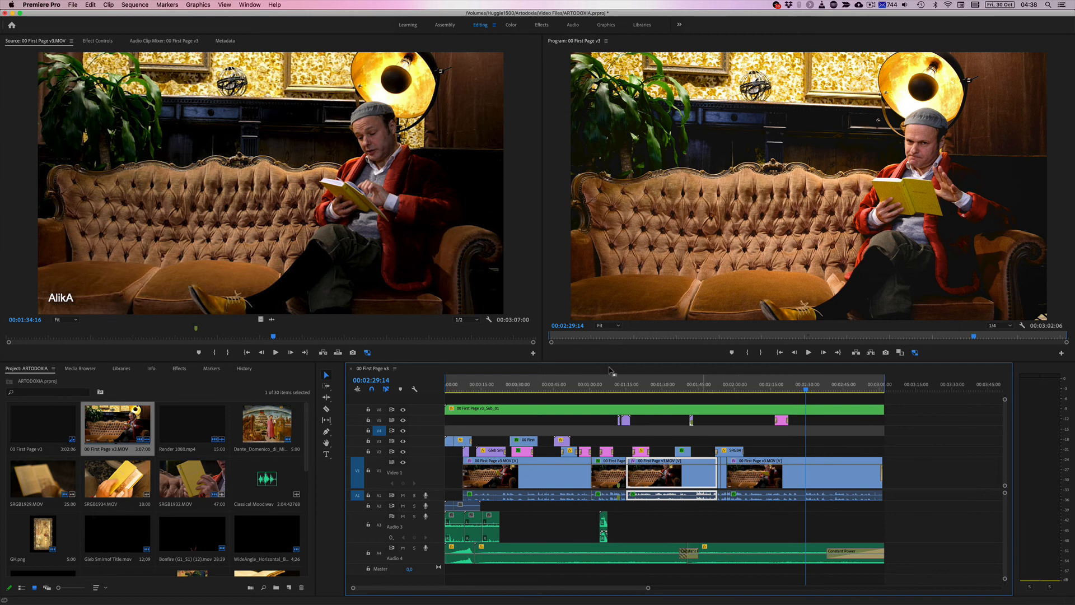
Reopen Attach Proxies for 00 First Page v3.MOV and bring up its proxy file browser.
{"action": "right_click", "coordinate": [117, 425]}
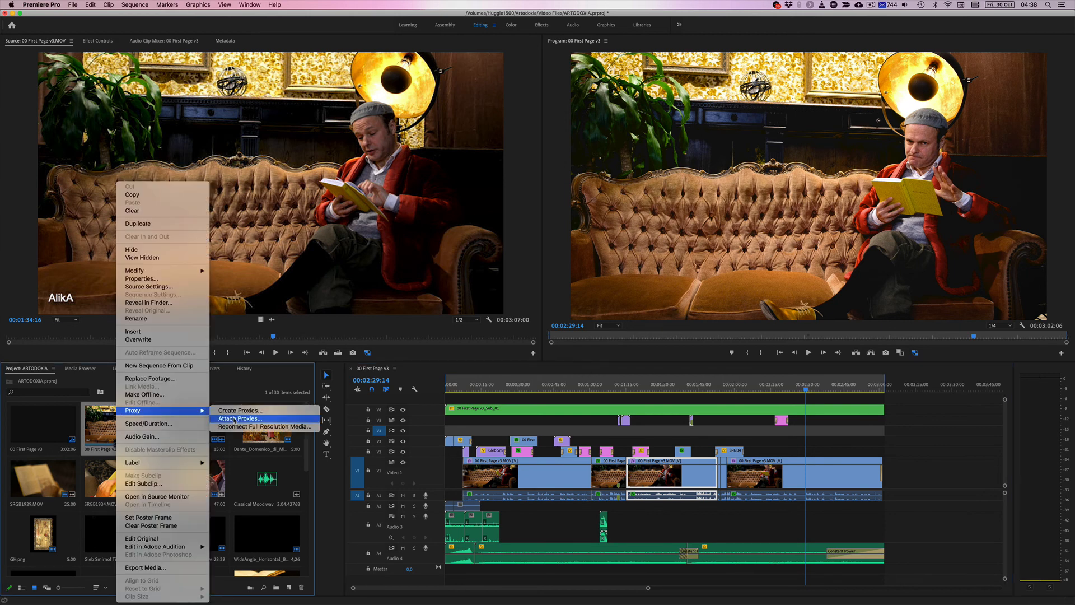
{"action": "left_click", "coordinate": [239, 418]}
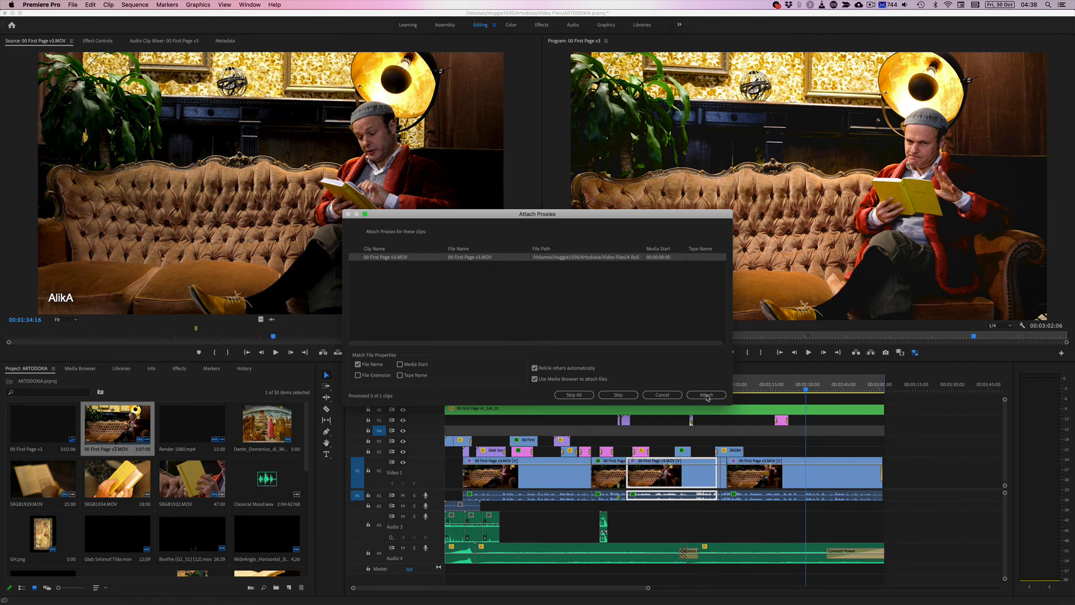
{"action": "left_click", "coordinate": [706, 395]}
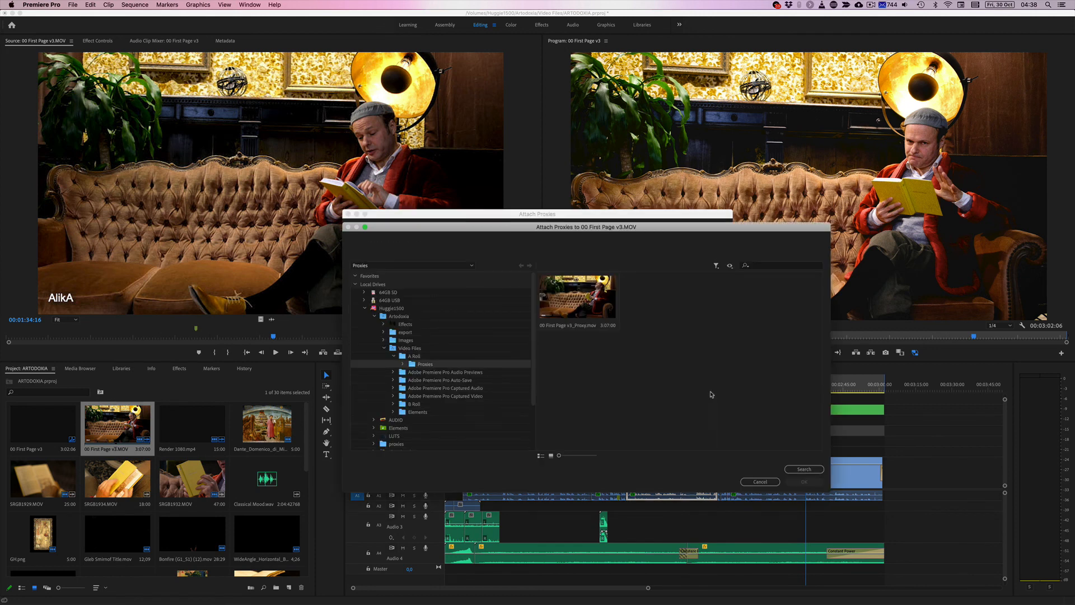